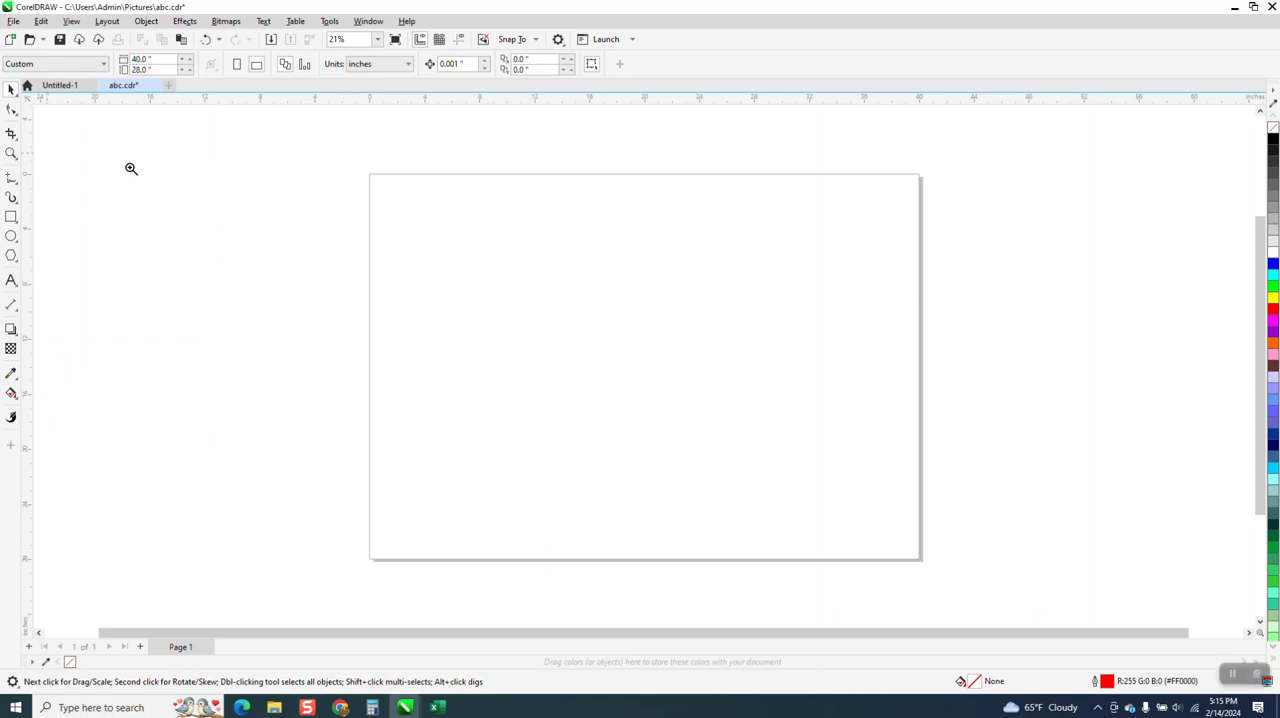
# Step: Zoom in and Ctrl-drag a red-outlined circle near the middle of the page
pyautogui.click(12, 152)
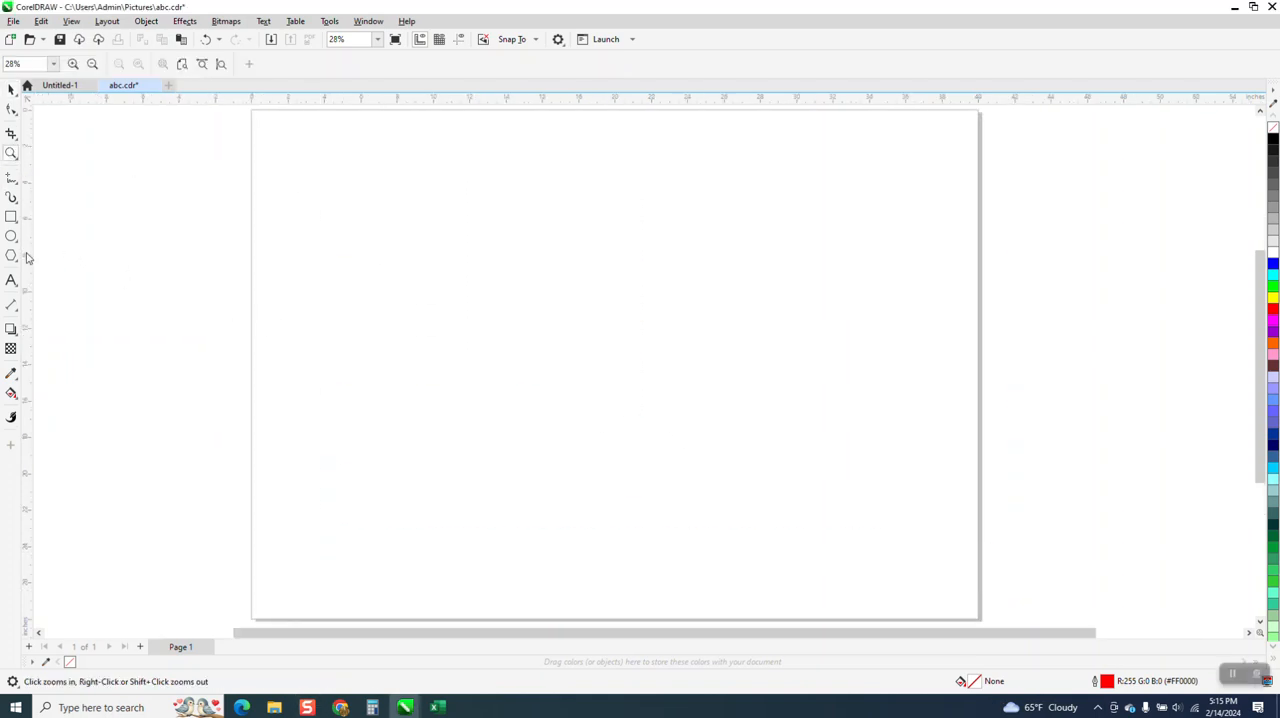
pyautogui.moveTo(508, 250); pyautogui.dragTo(654, 404)
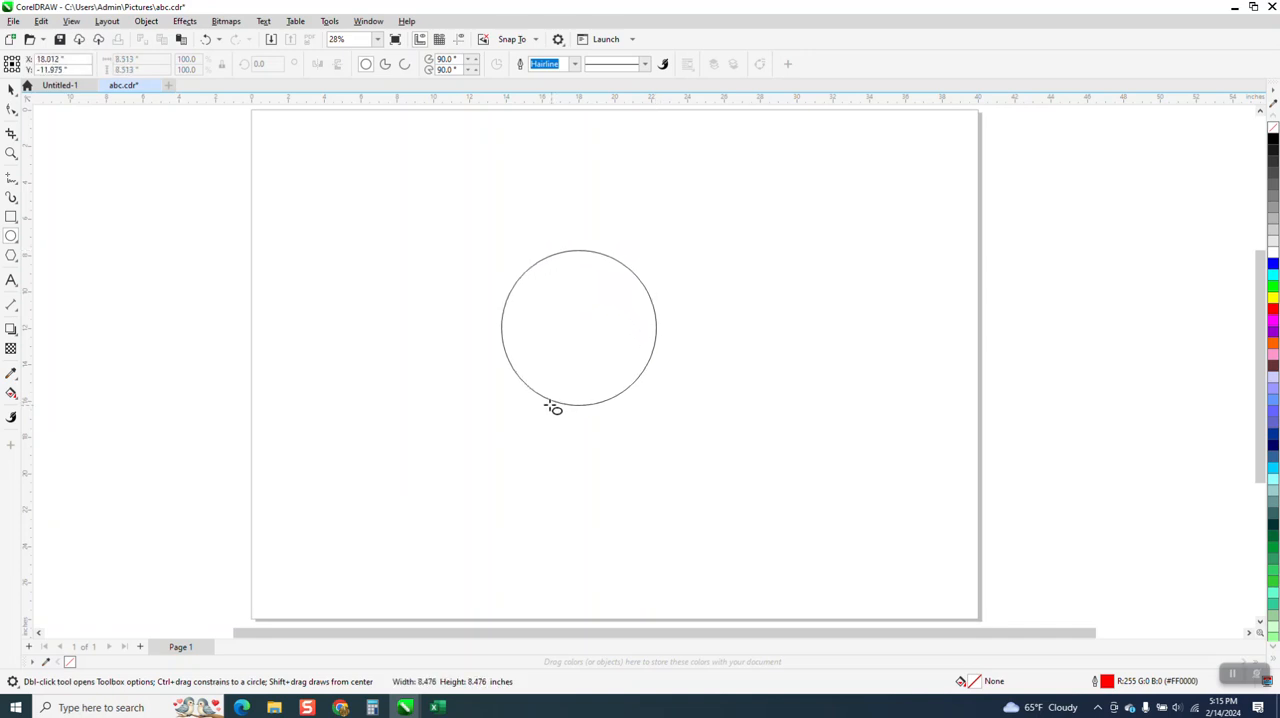
pyautogui.click(578, 326)
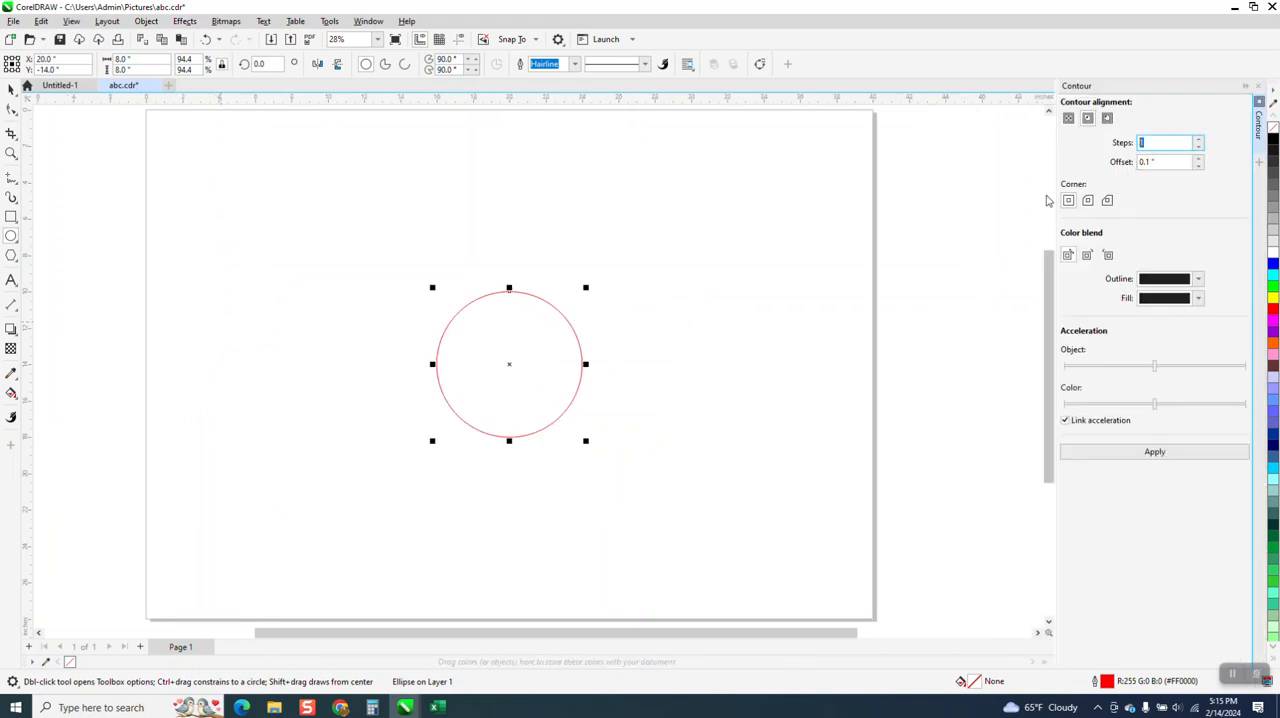
# Step: Give the circle a five-step Inside contour with a 0.5-inch offset
pyautogui.click(1165, 161)
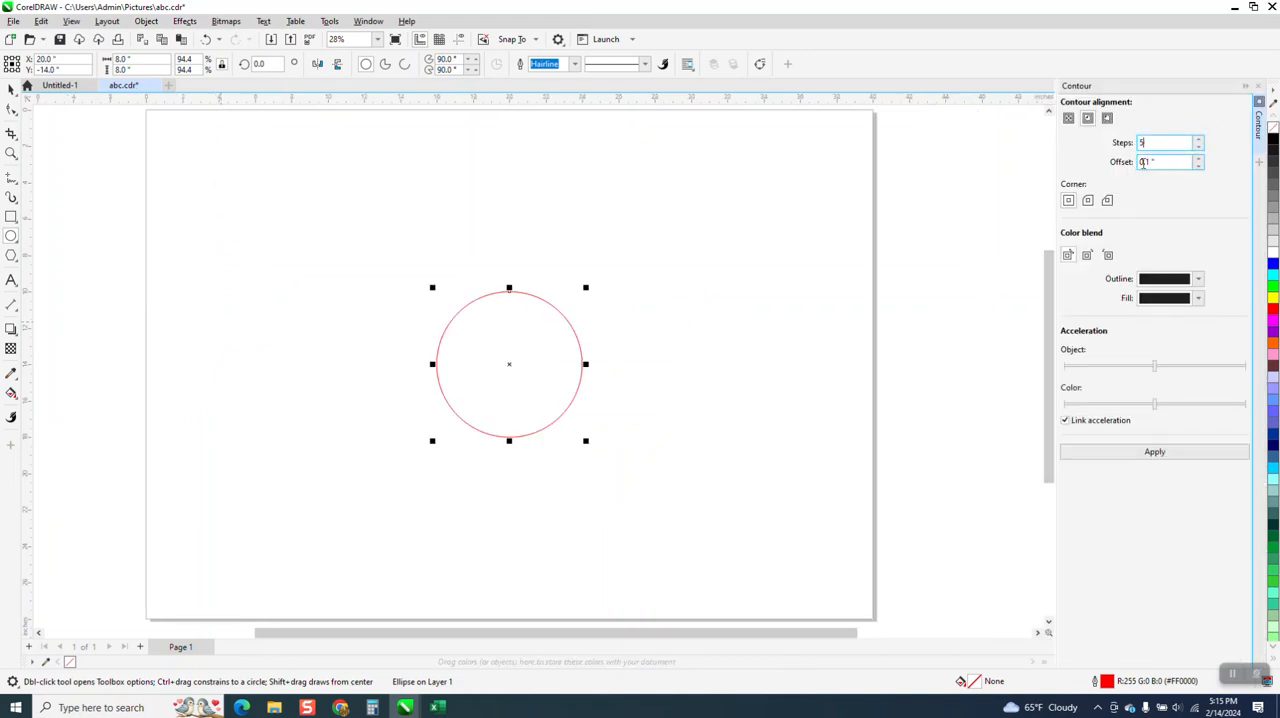
pyautogui.click(1154, 451)
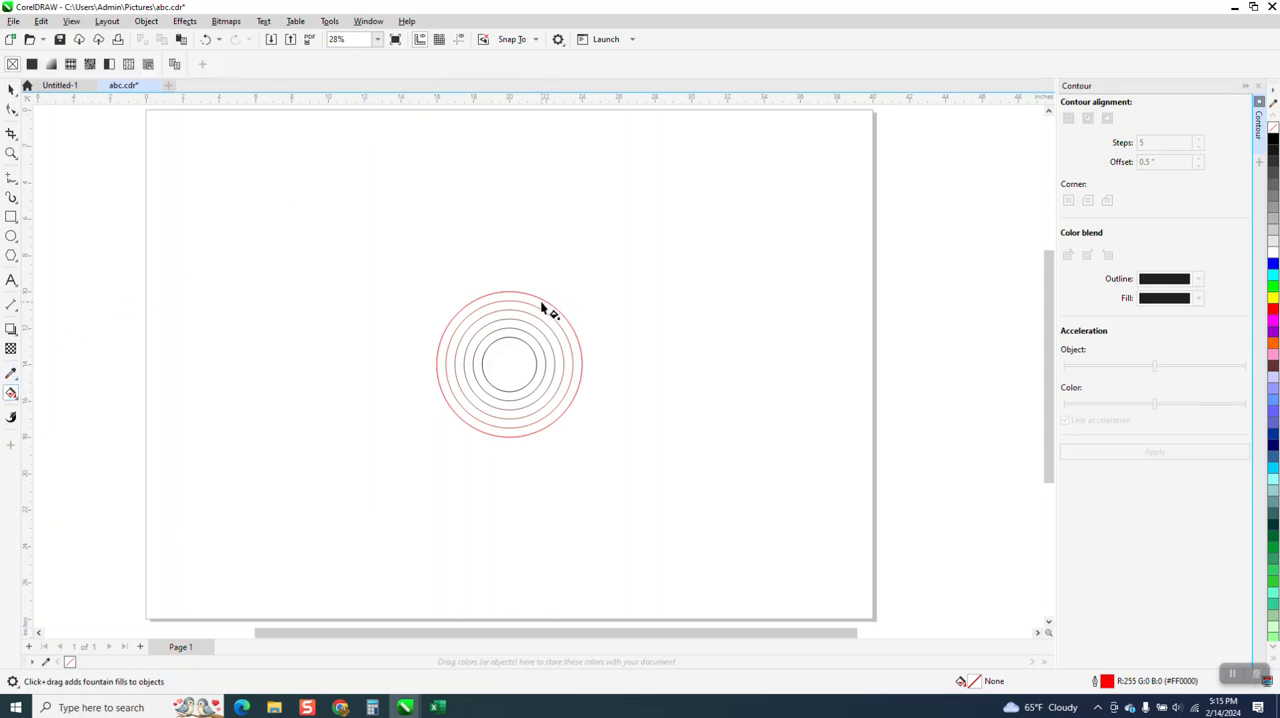
# Step: Try Smart Fill, then leave the circle and contour rings as black outlines without fill
pyautogui.click(12, 393)
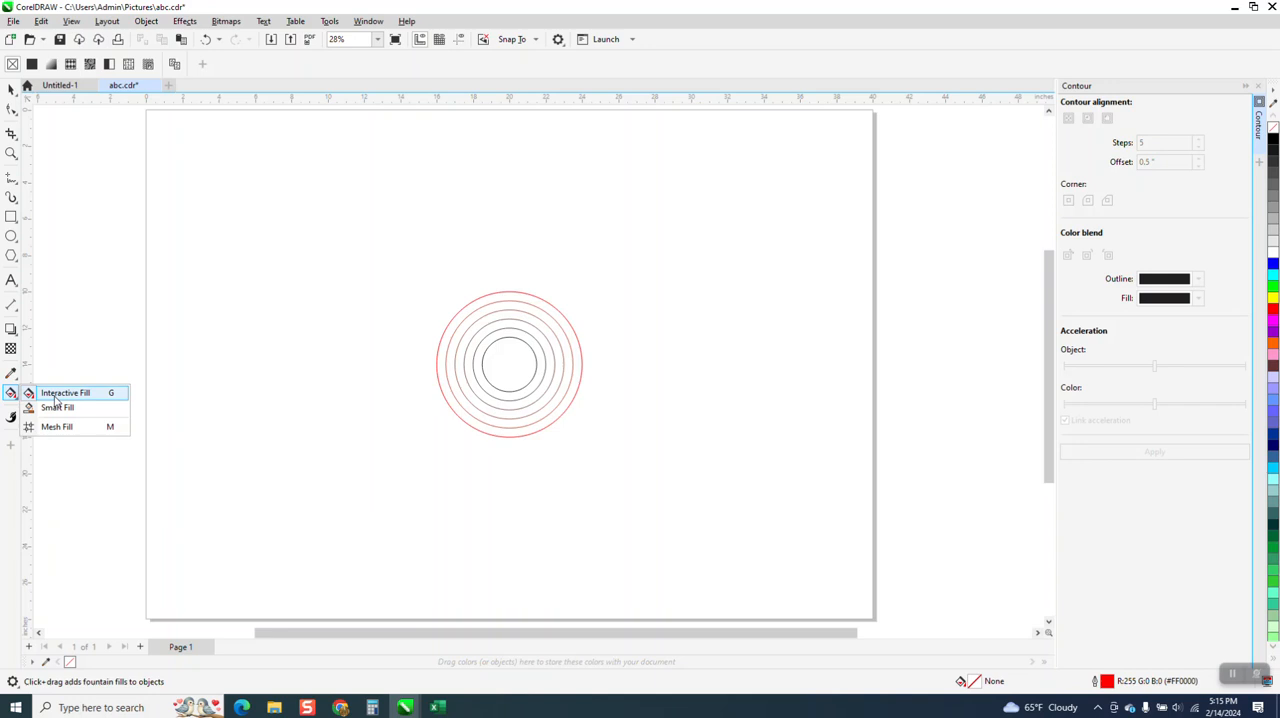
pyautogui.click(65, 392)
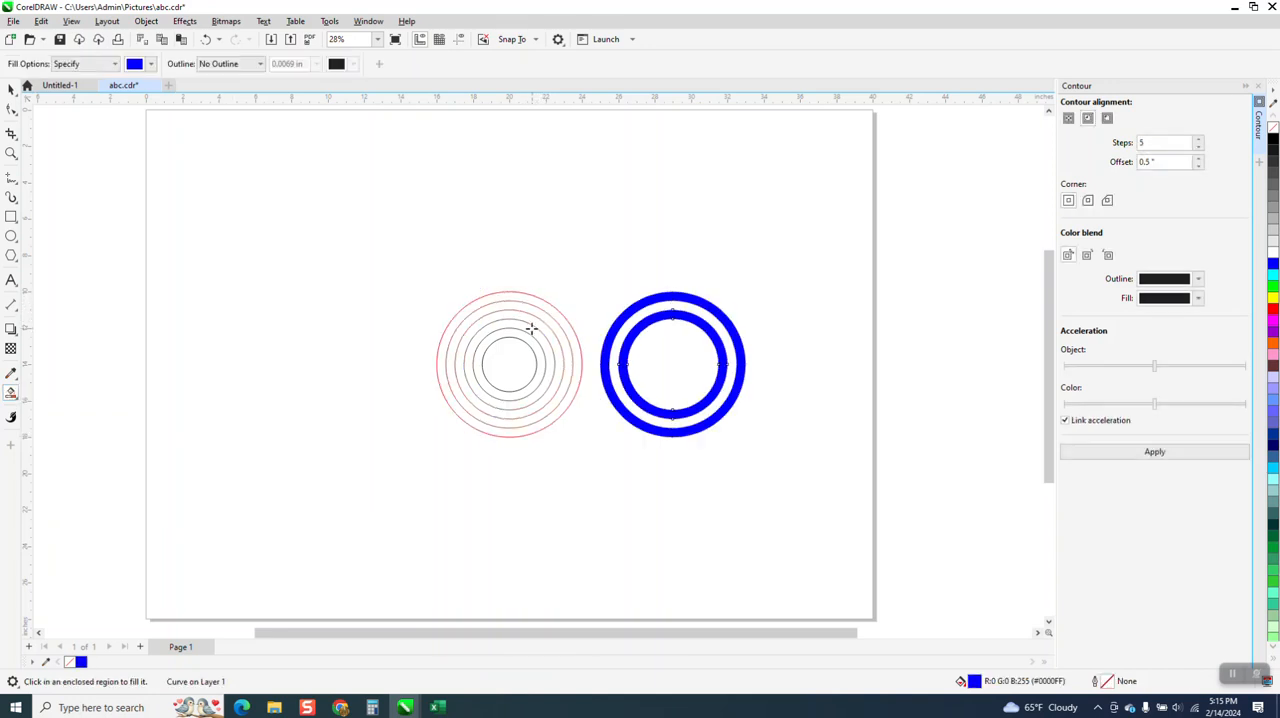
pyautogui.click(12, 107)
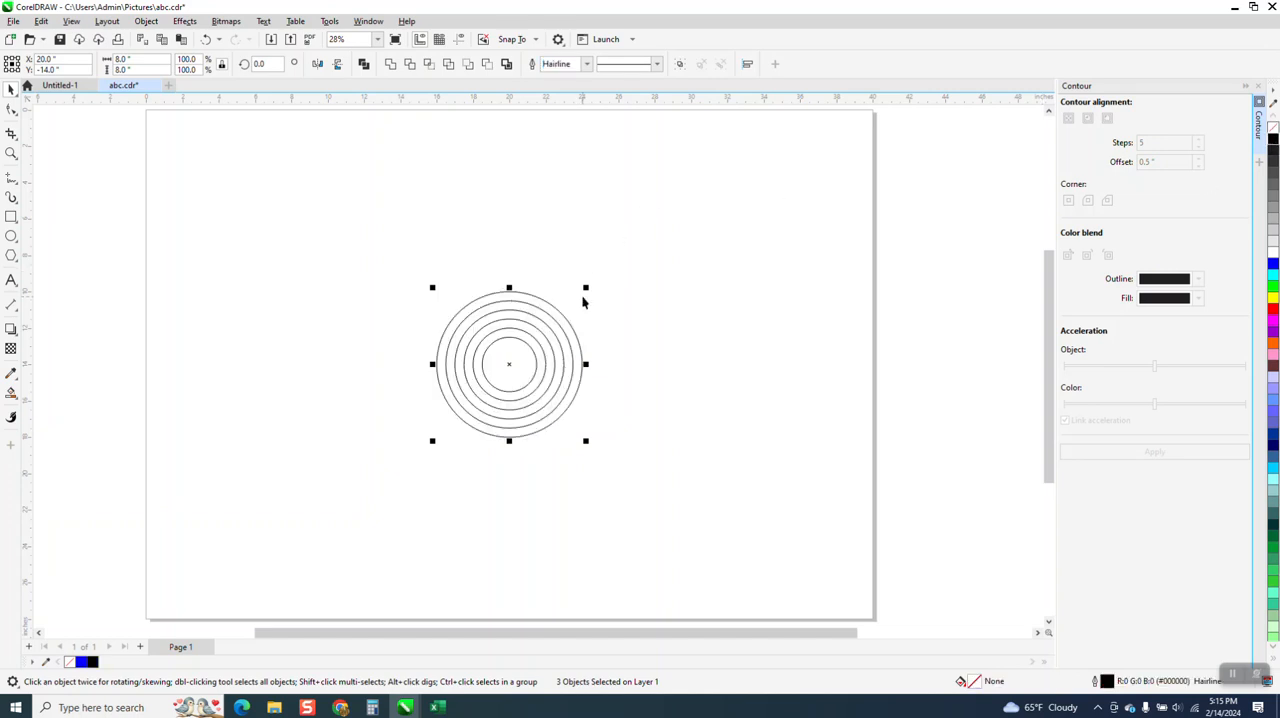
# Step: Place four copies of the ring set top, left, right and bottom, then group them
pyautogui.click(146, 20)
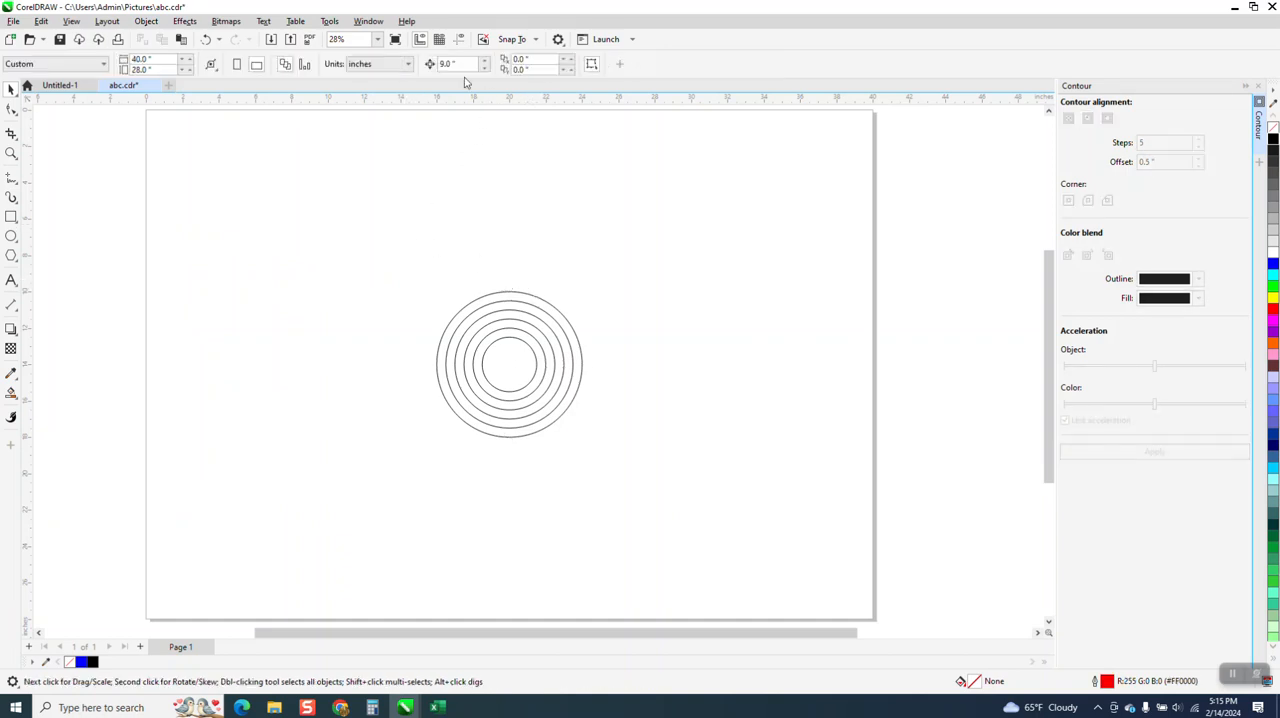
pyautogui.click(509, 363)
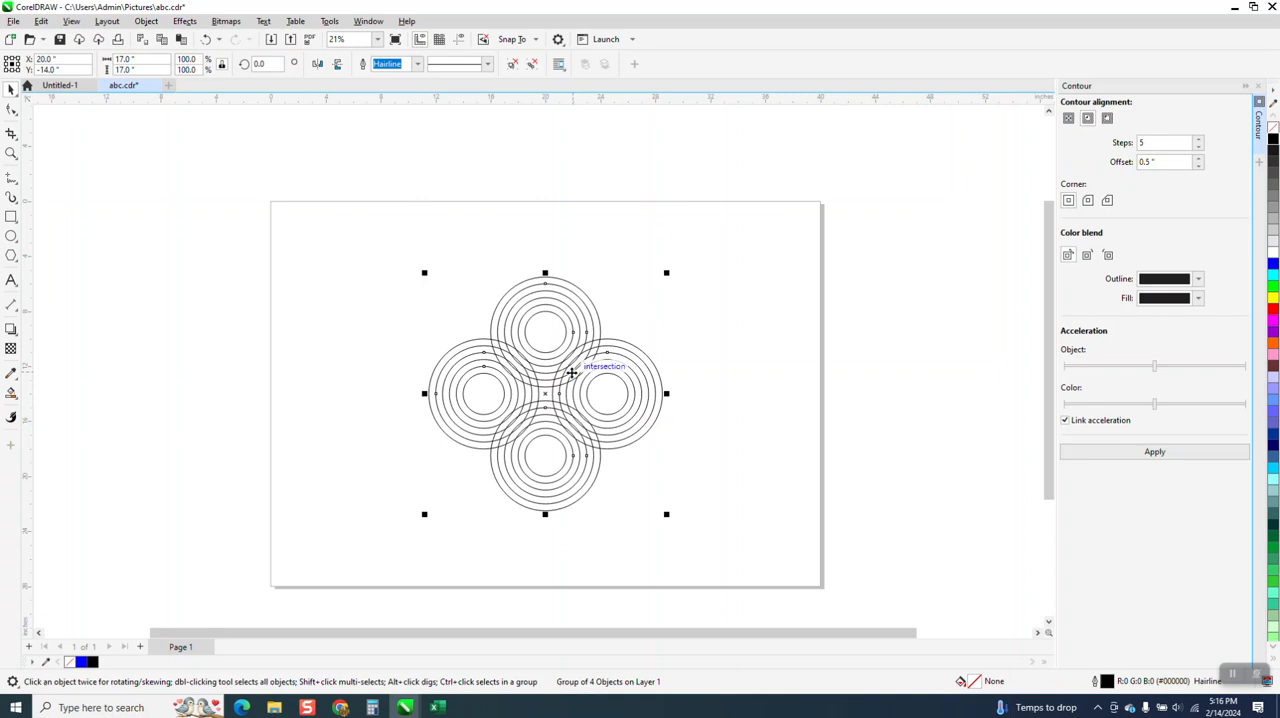
# Step: Zoom in on the top ring set and Smart Fill its alternating bands blue, no outline
pyautogui.click(12, 153)
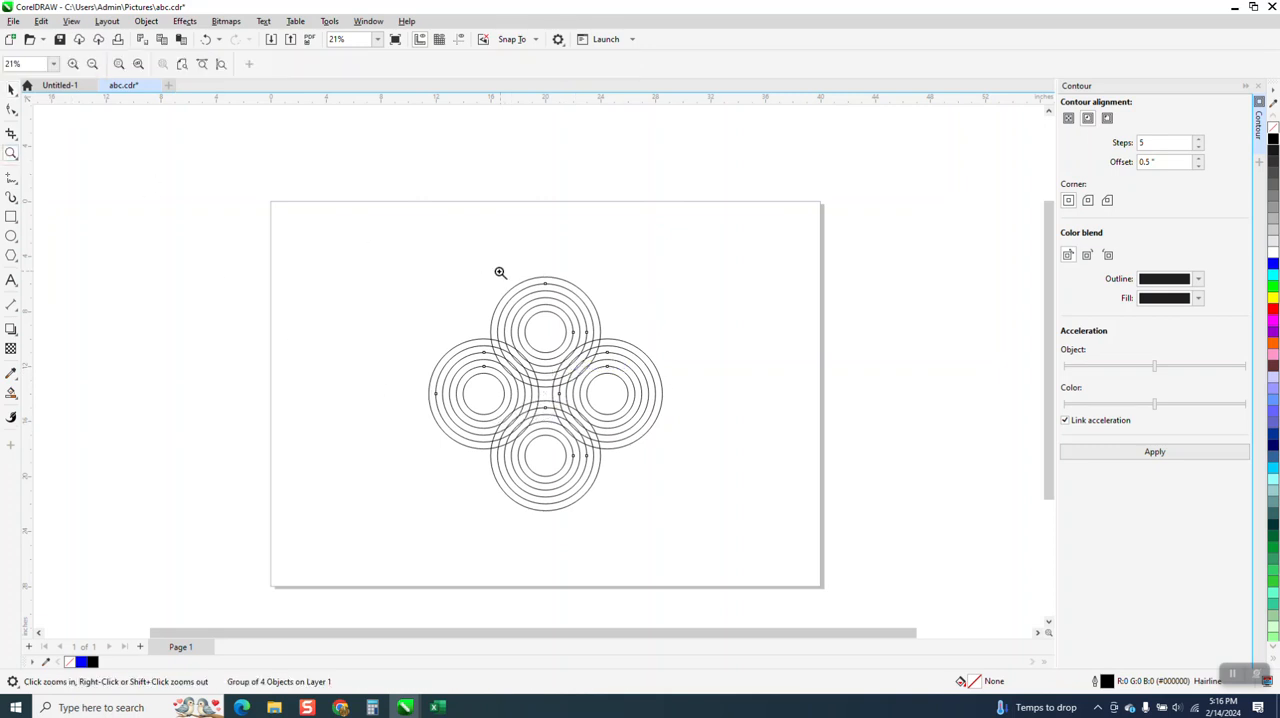
pyautogui.click(500, 273)
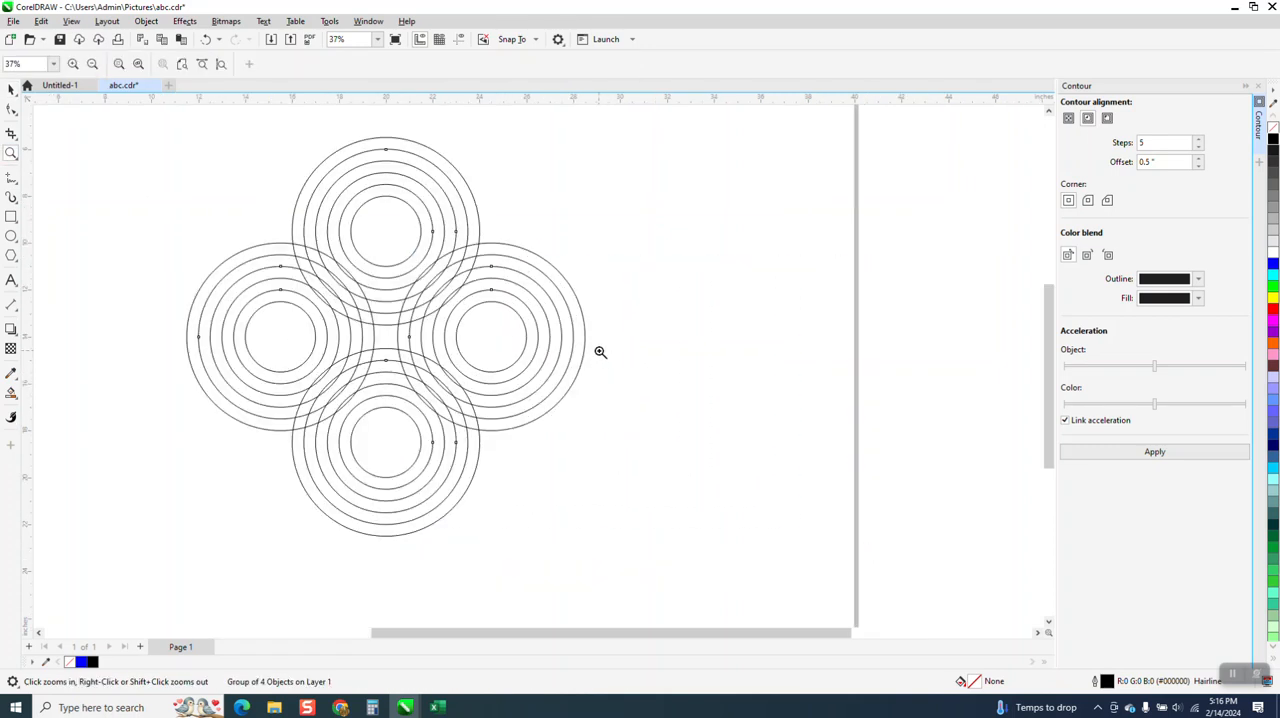
pyautogui.click(600, 351)
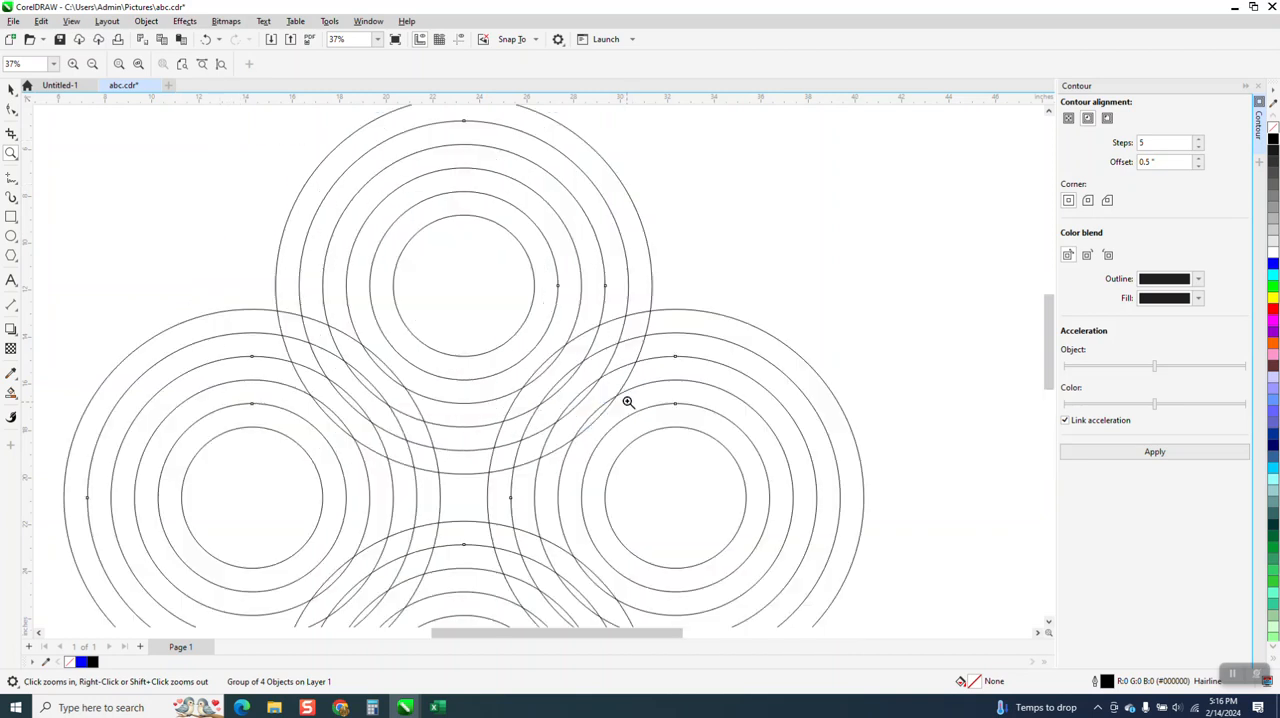
pyautogui.click(628, 402)
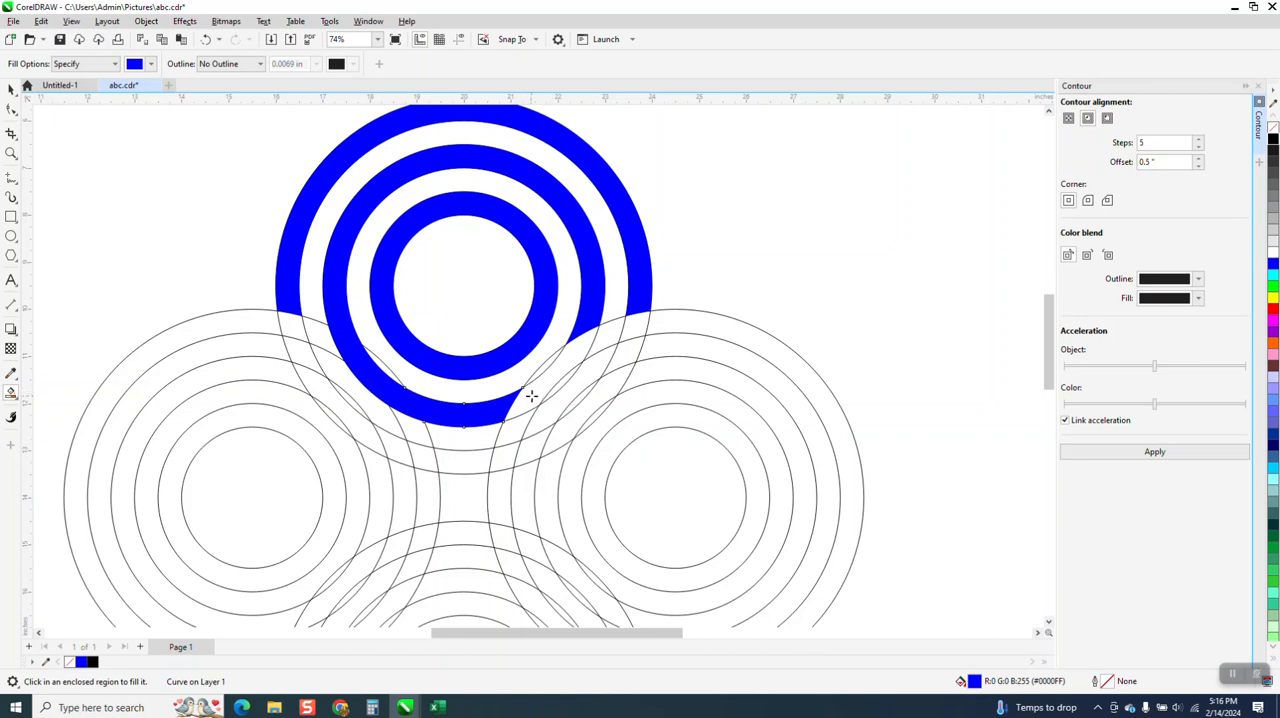
pyautogui.moveTo(562, 373)
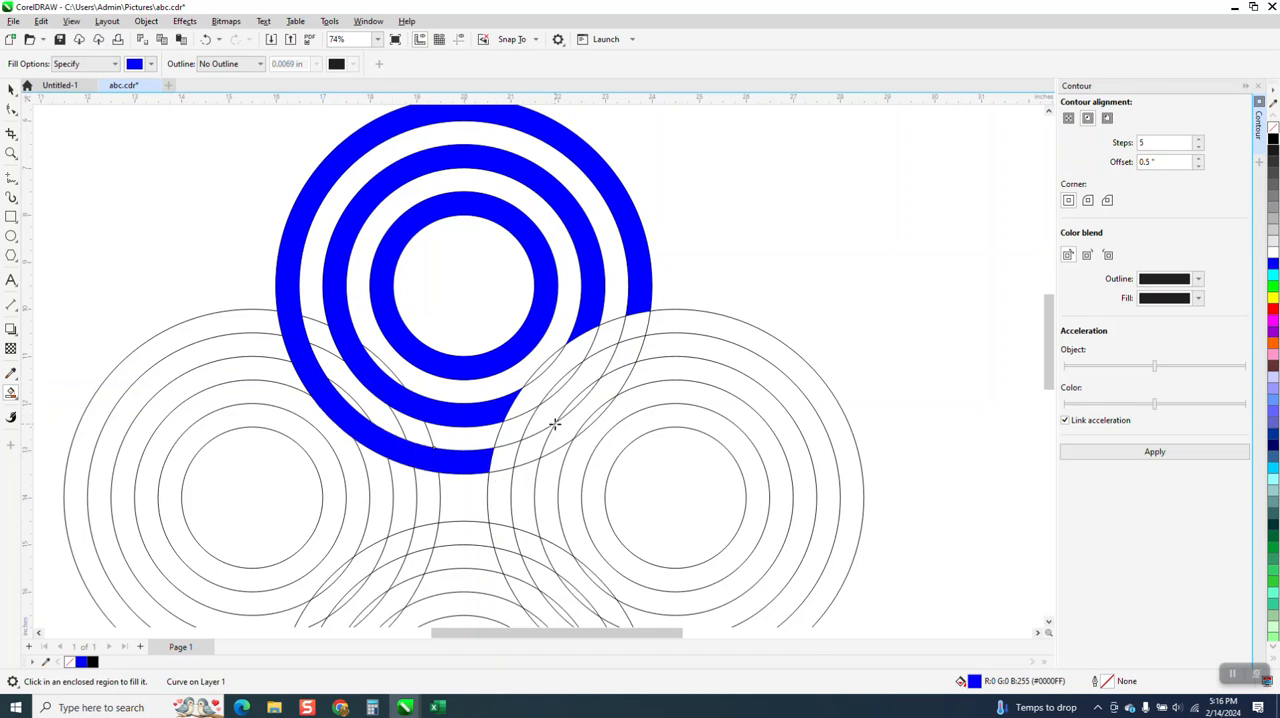
pyautogui.scroll(-3)
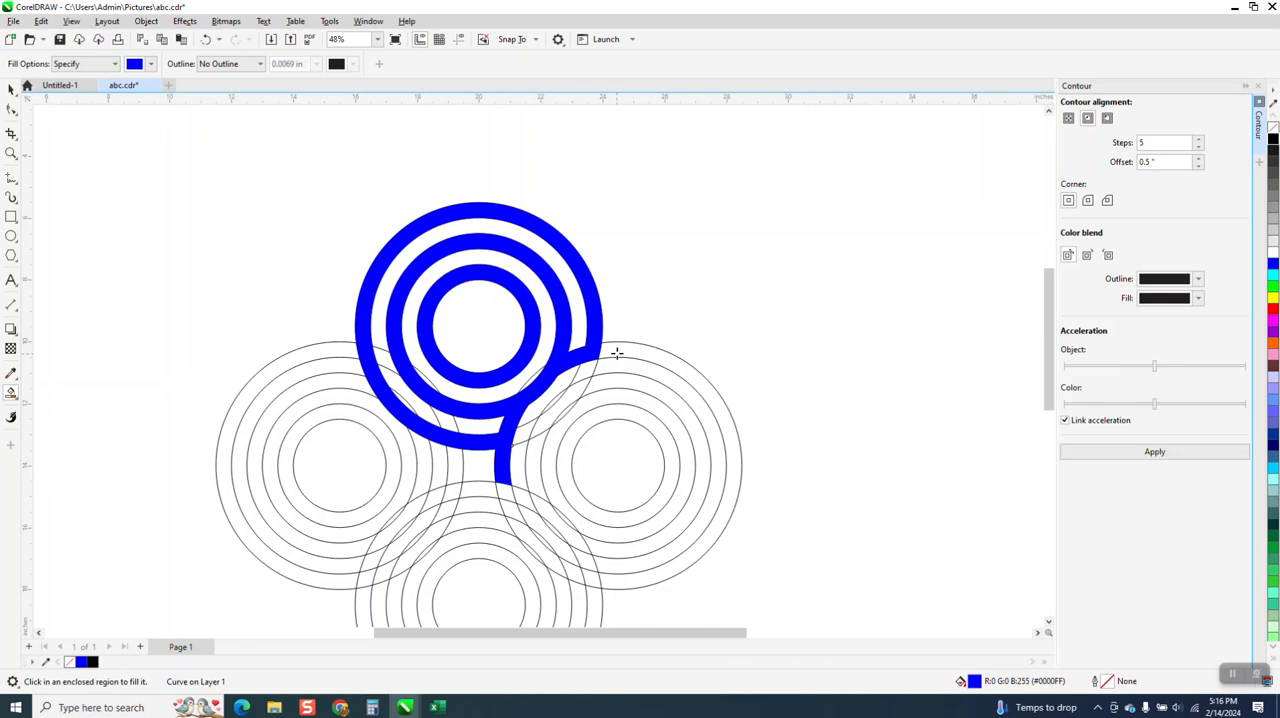
# Step: Fill the right-hand set's alternating bands blue, zooming in where the rings cross
pyautogui.click(663, 435)
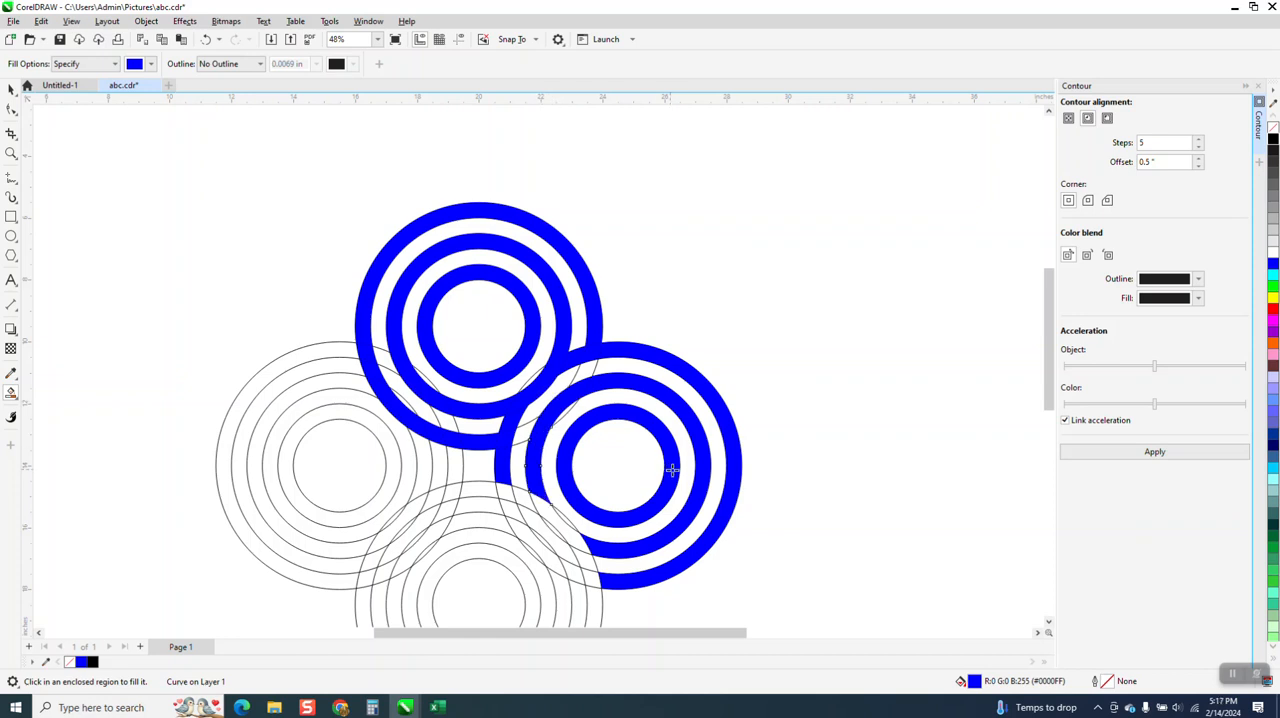
pyautogui.click(12, 152)
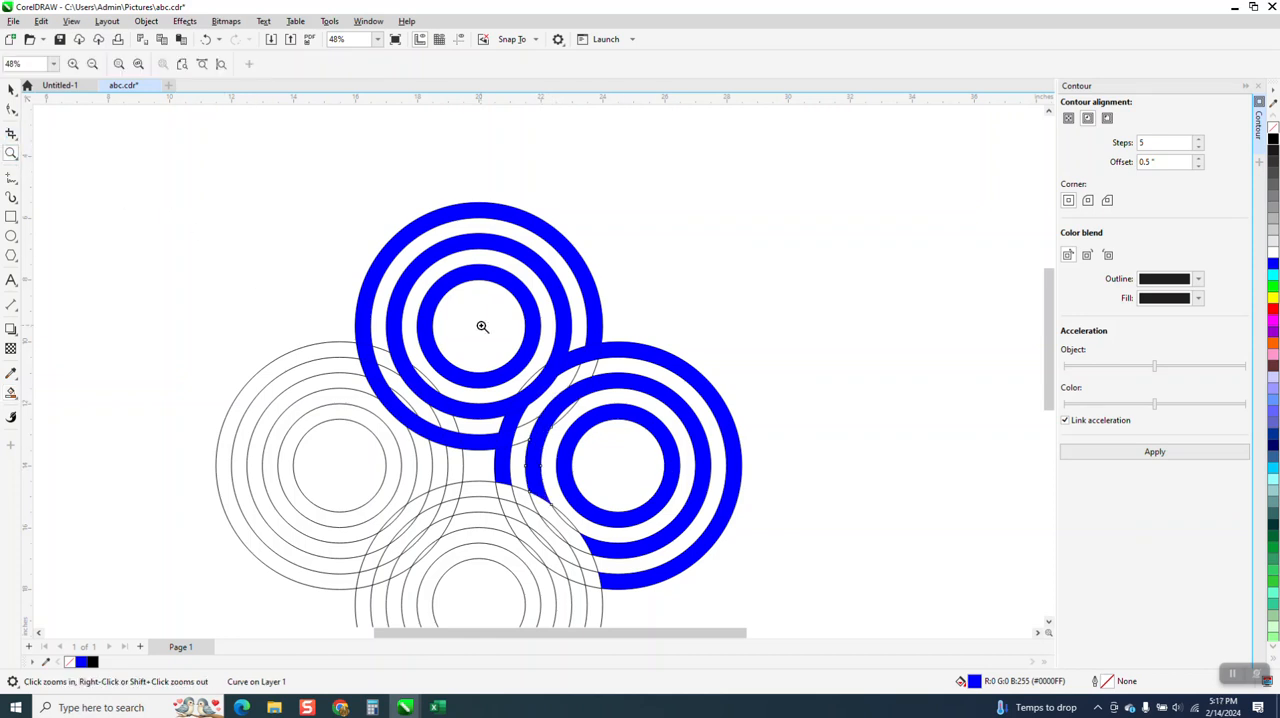
pyautogui.click(482, 327)
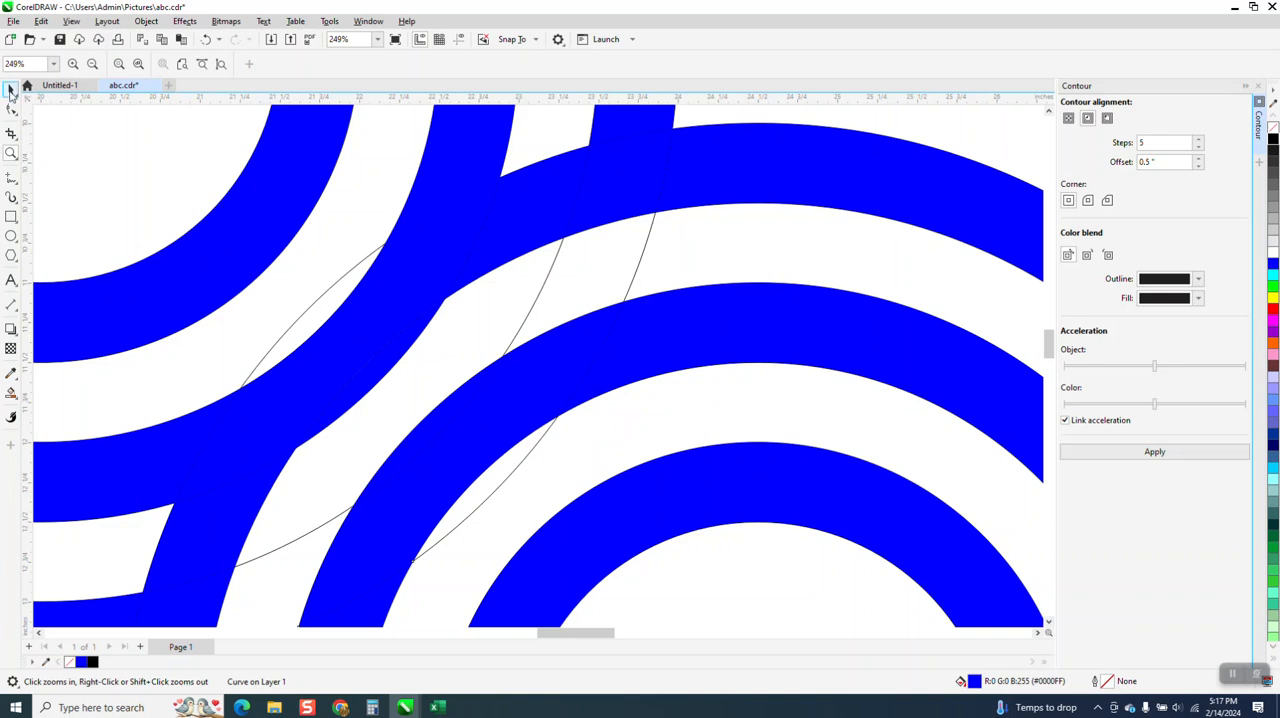
pyautogui.click(405, 350)
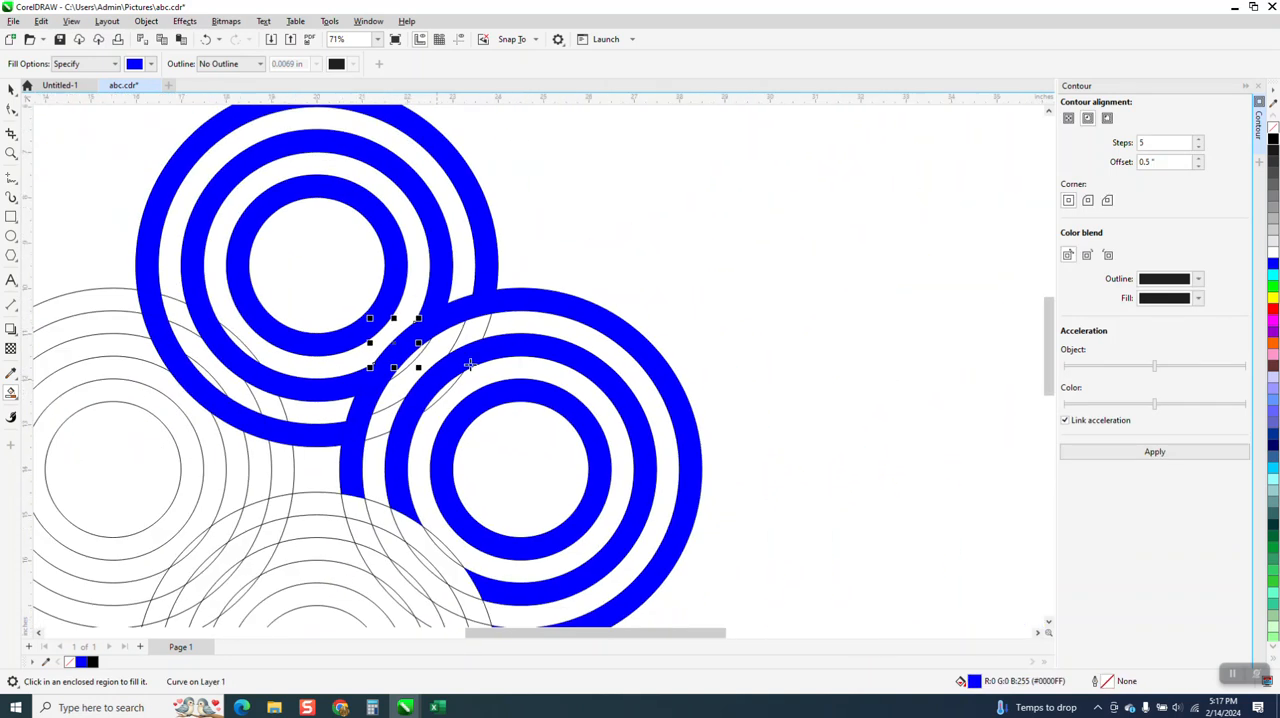
pyautogui.scroll(-3)
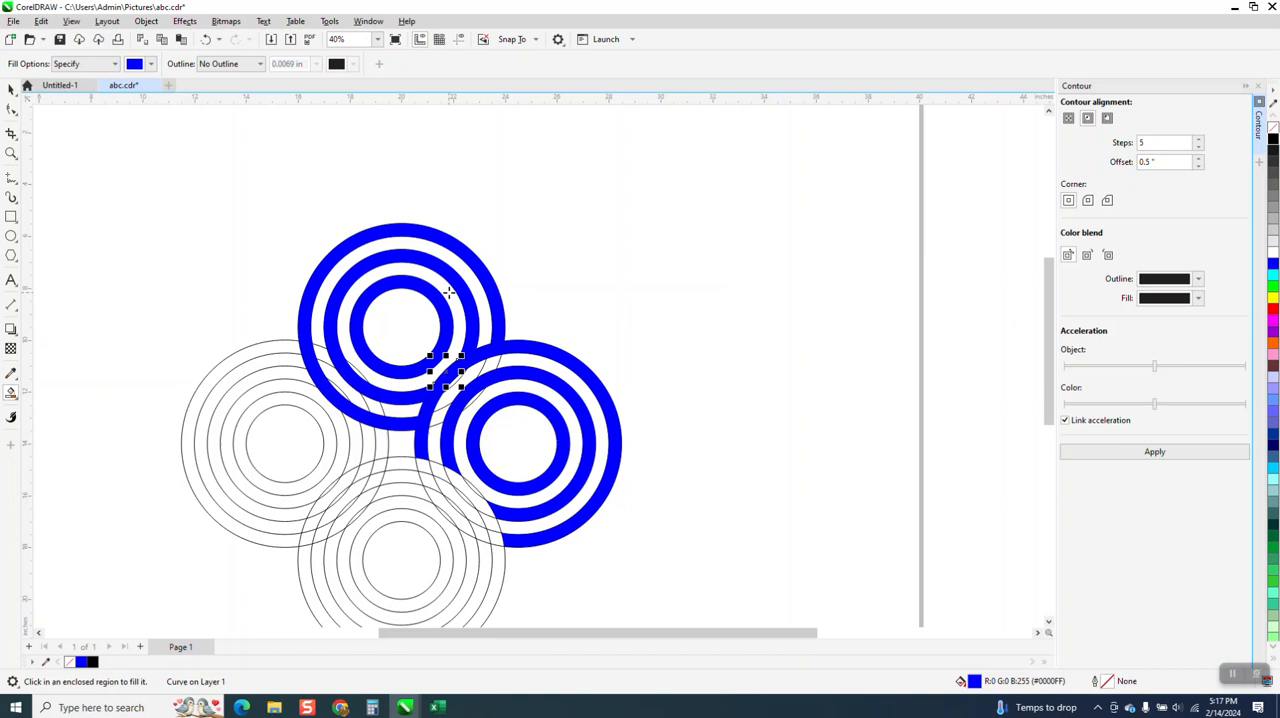
pyautogui.scroll(-3)
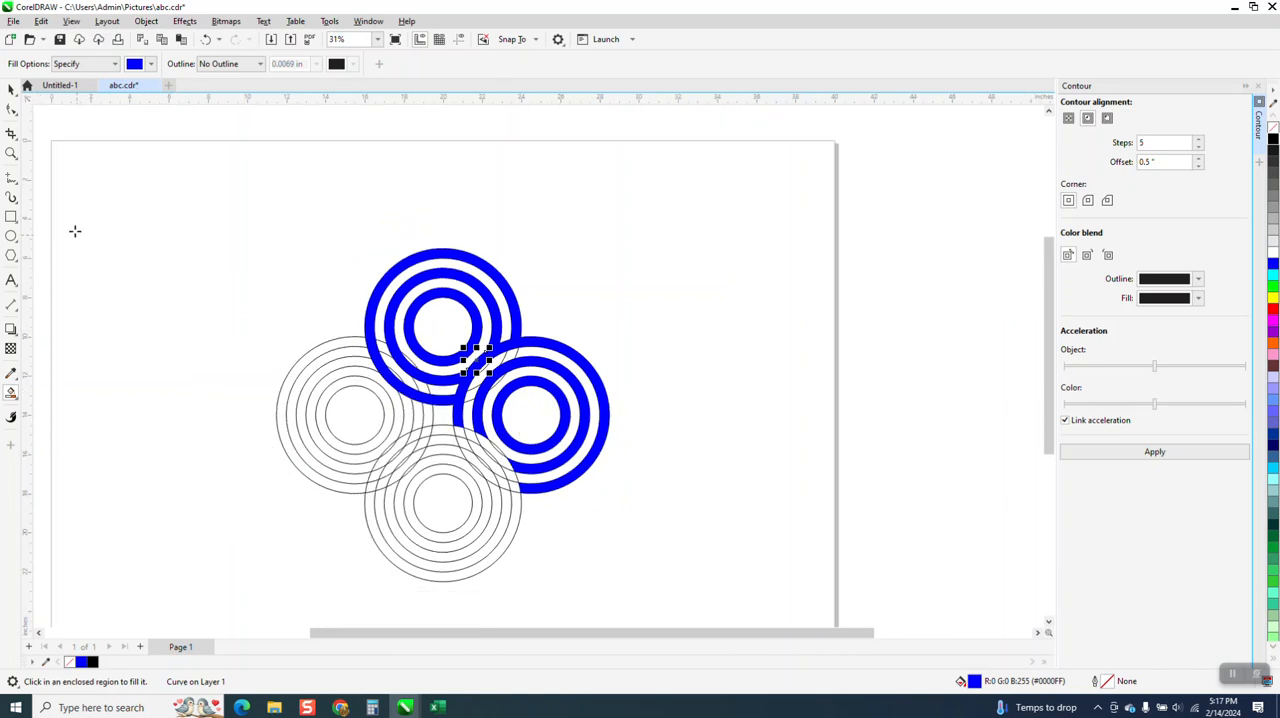
pyautogui.click(75, 231)
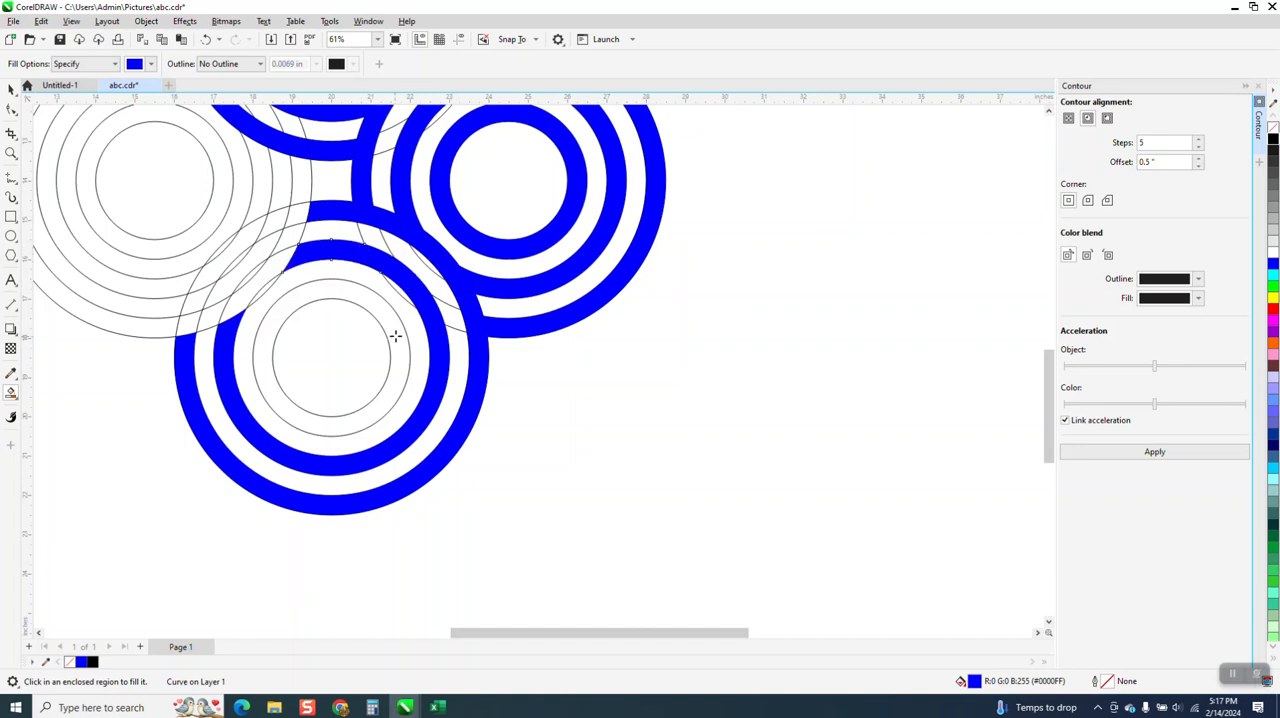
# Step: Smart Fill the bottom and left sets' bands, the centre square and overlap regions blue
pyautogui.scroll(-3)
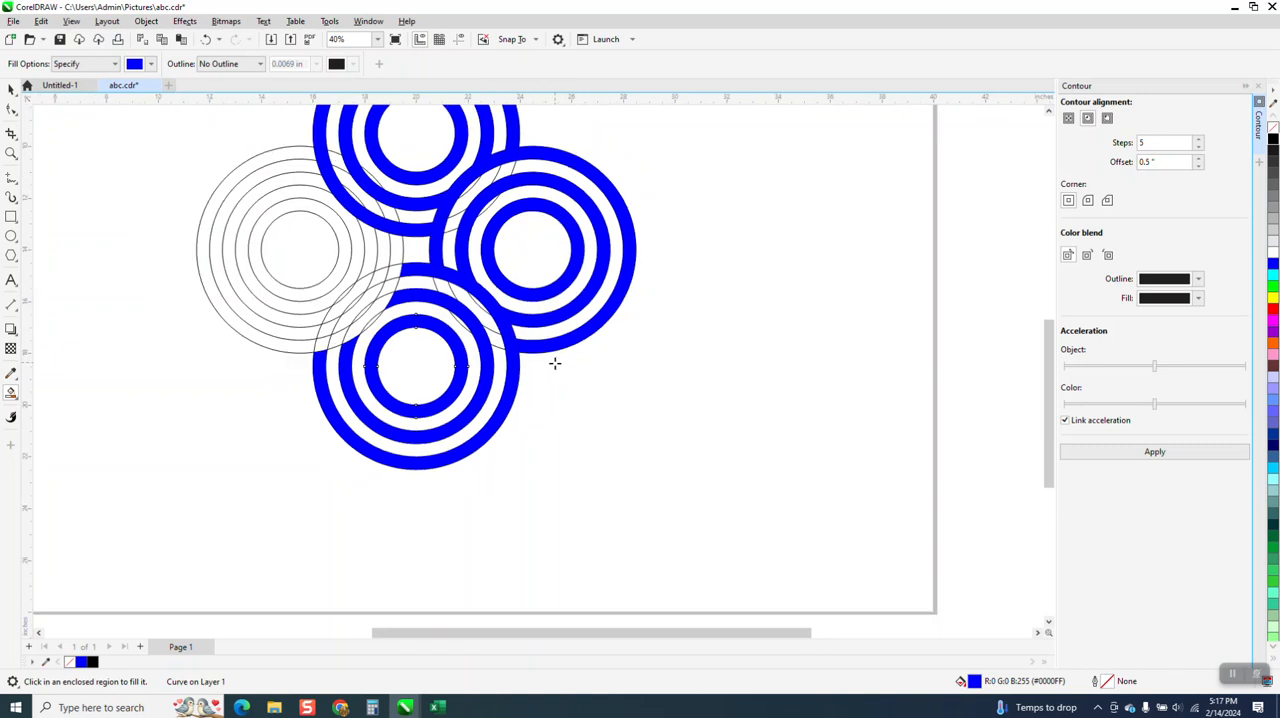
pyautogui.scroll(-3)
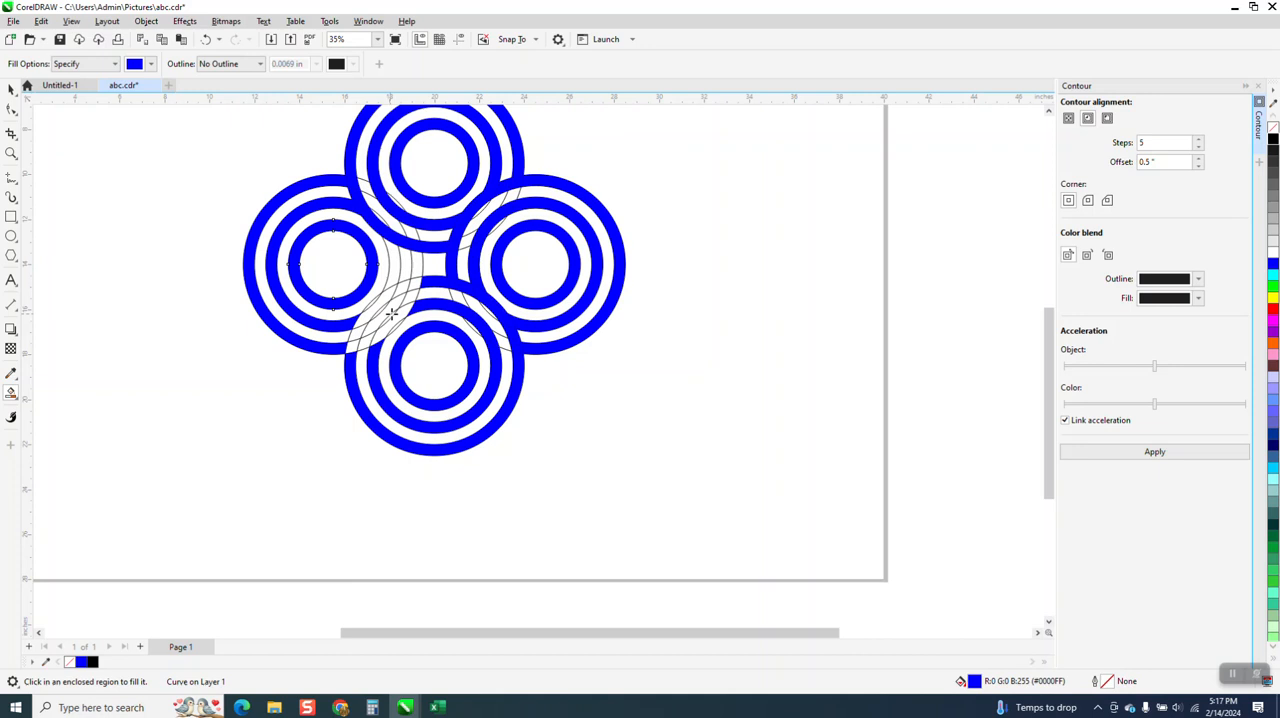
pyautogui.moveTo(430, 318)
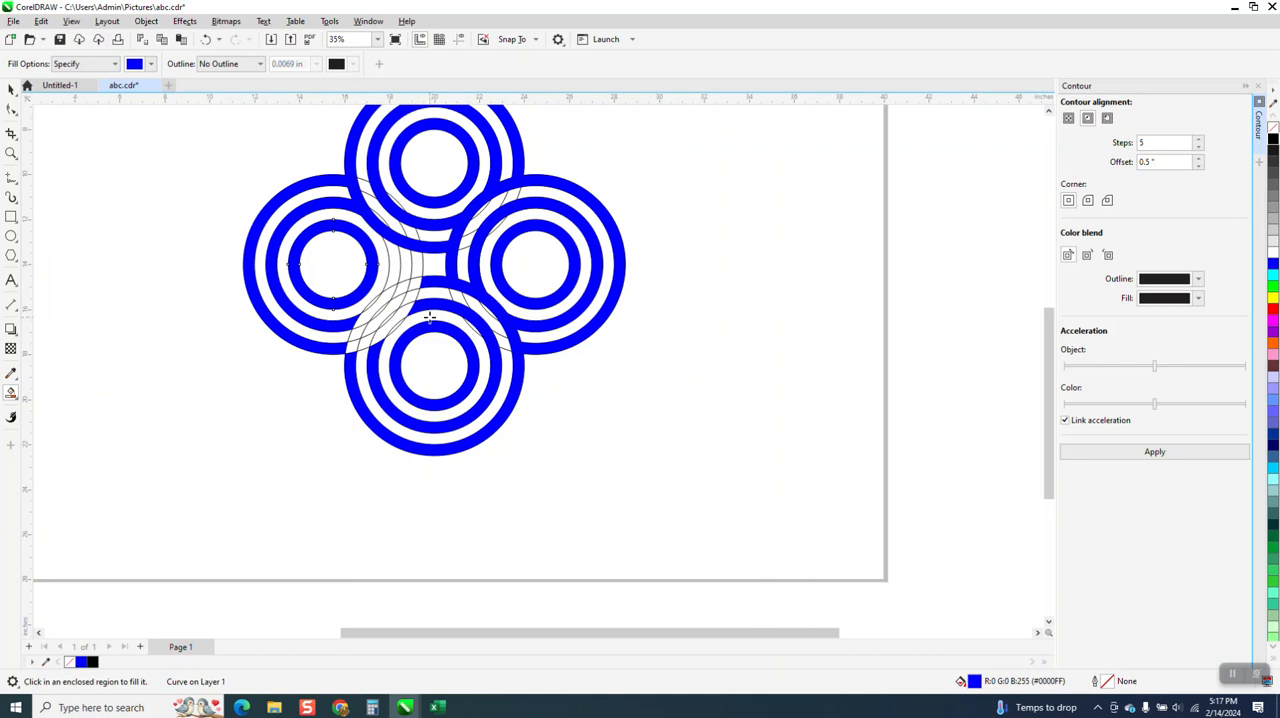
pyautogui.moveTo(393, 254)
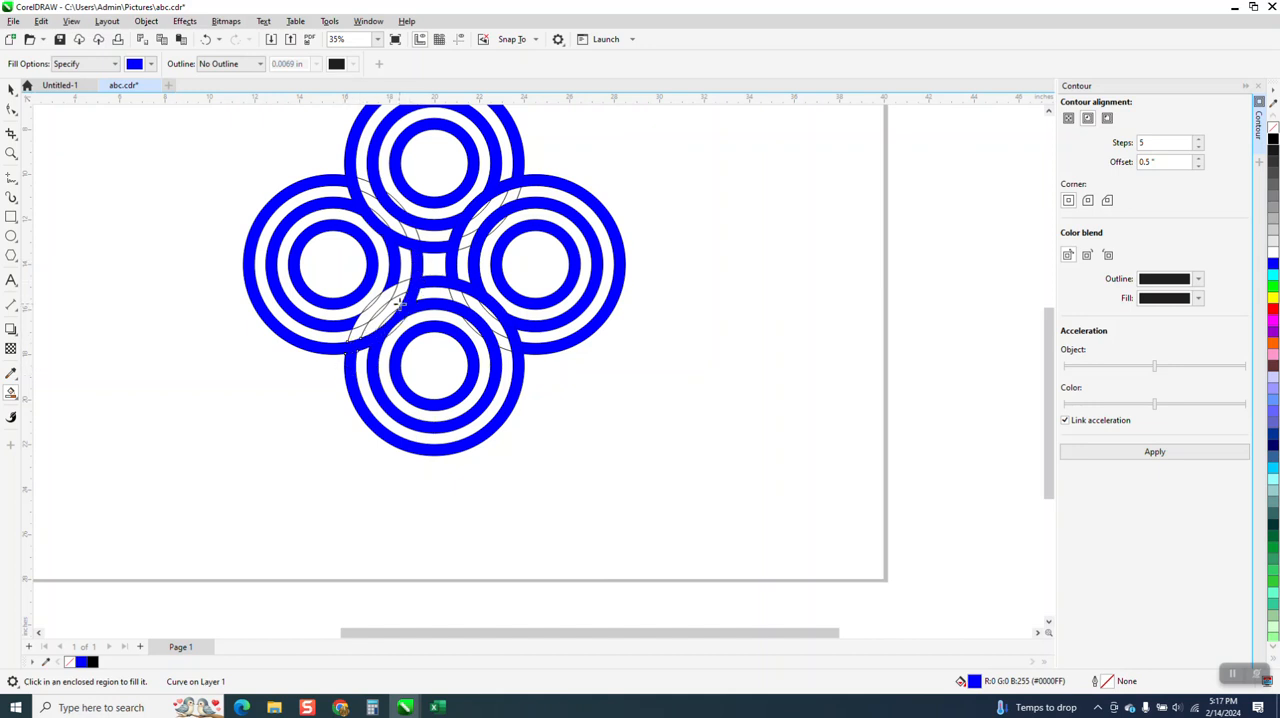
pyautogui.moveTo(40, 160)
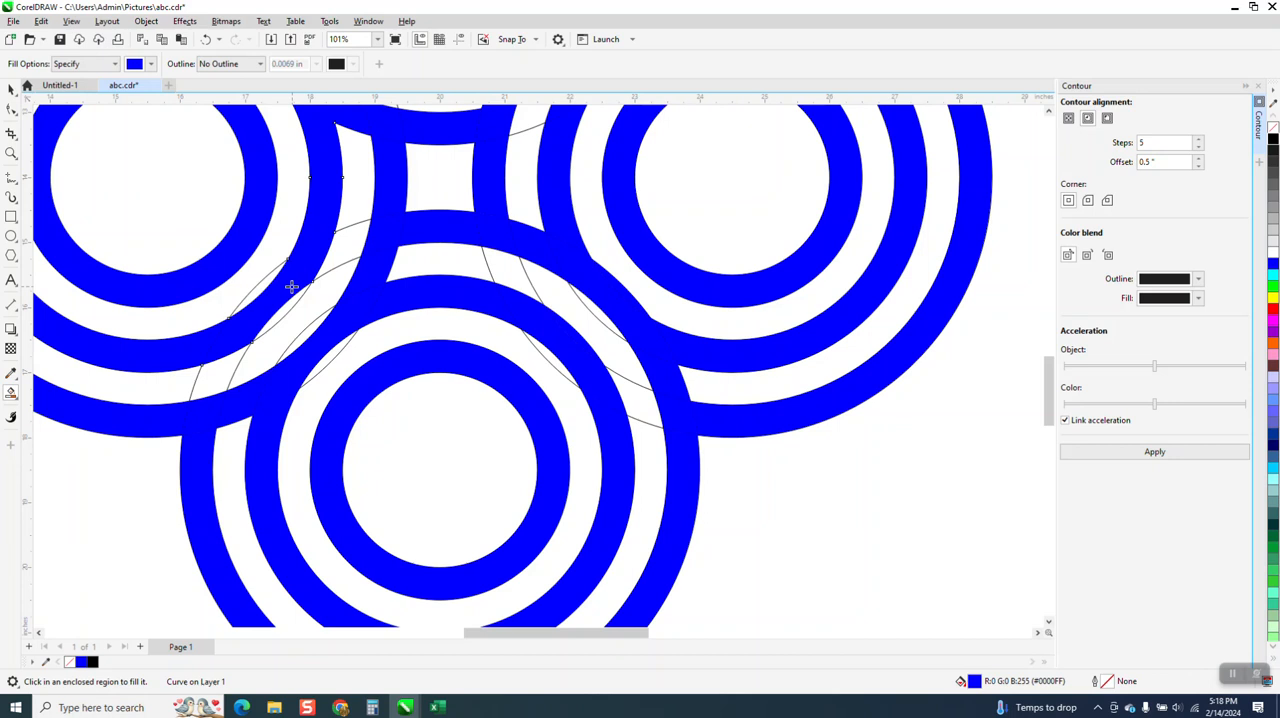
pyautogui.moveTo(285, 306)
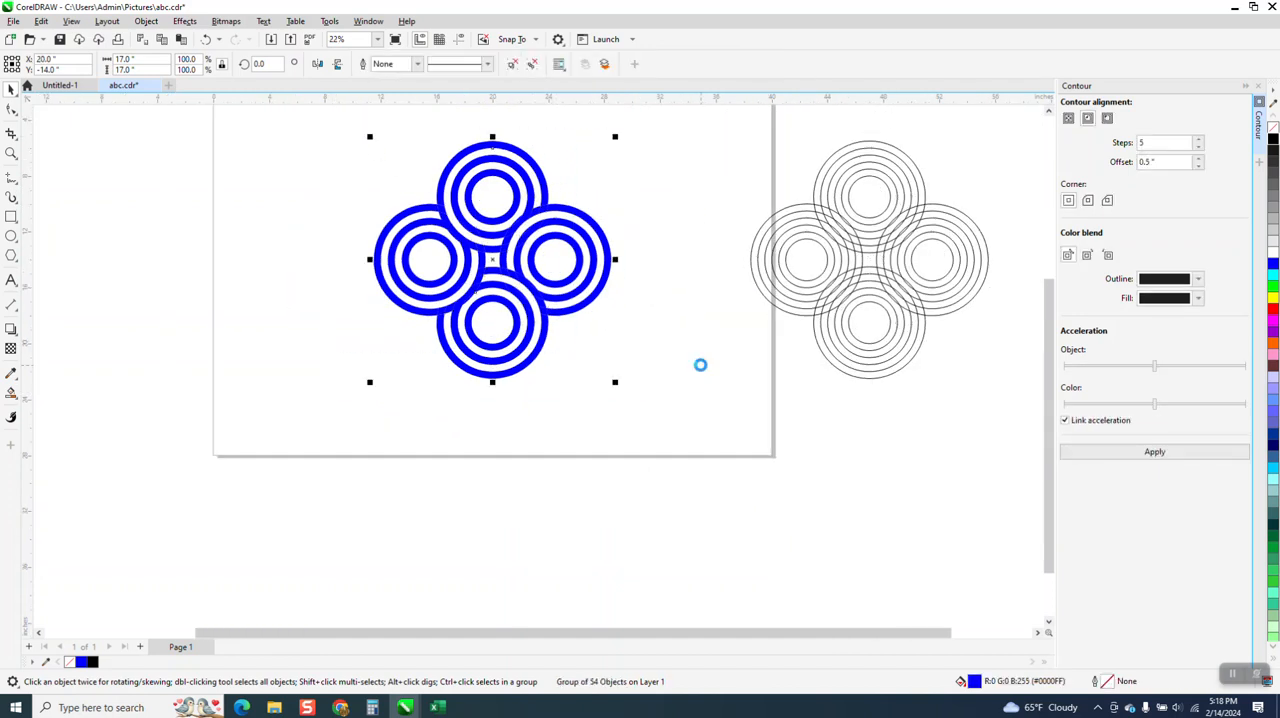
pyautogui.moveTo(720, 332)
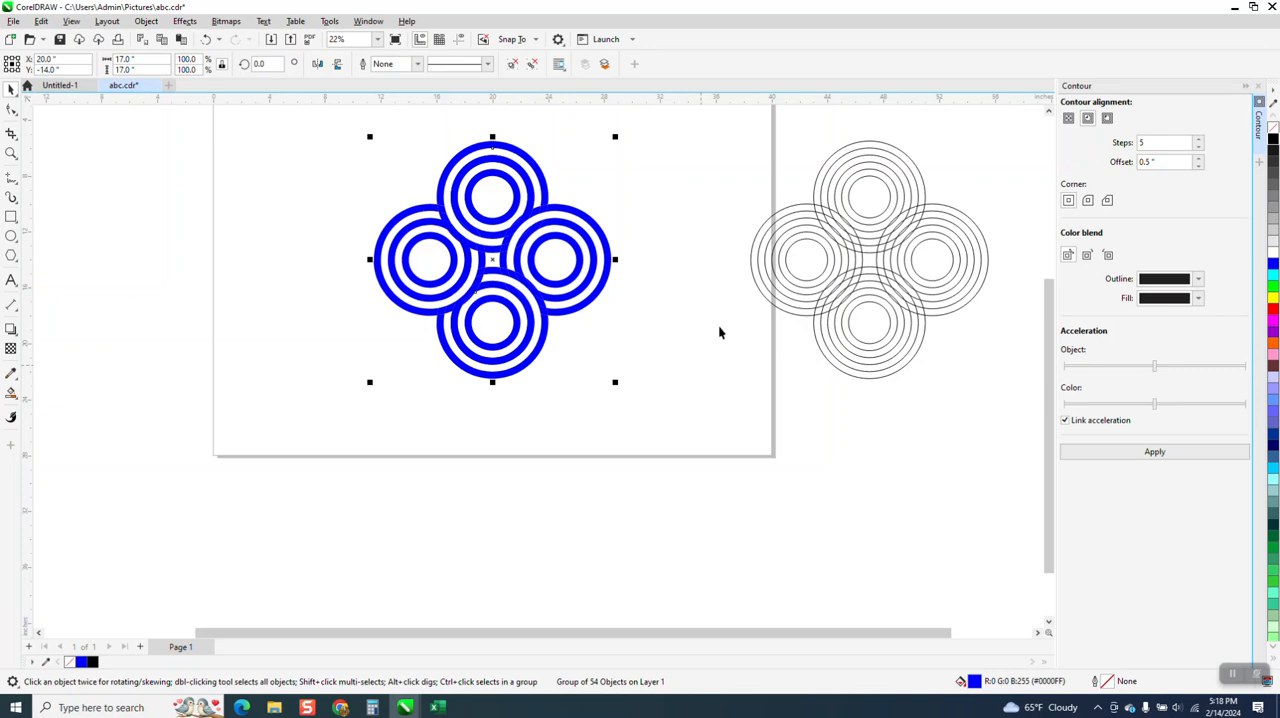
# Step: Use Object > Group > Ungroup to split the blue design into 54 pieces
pyautogui.click(13, 152)
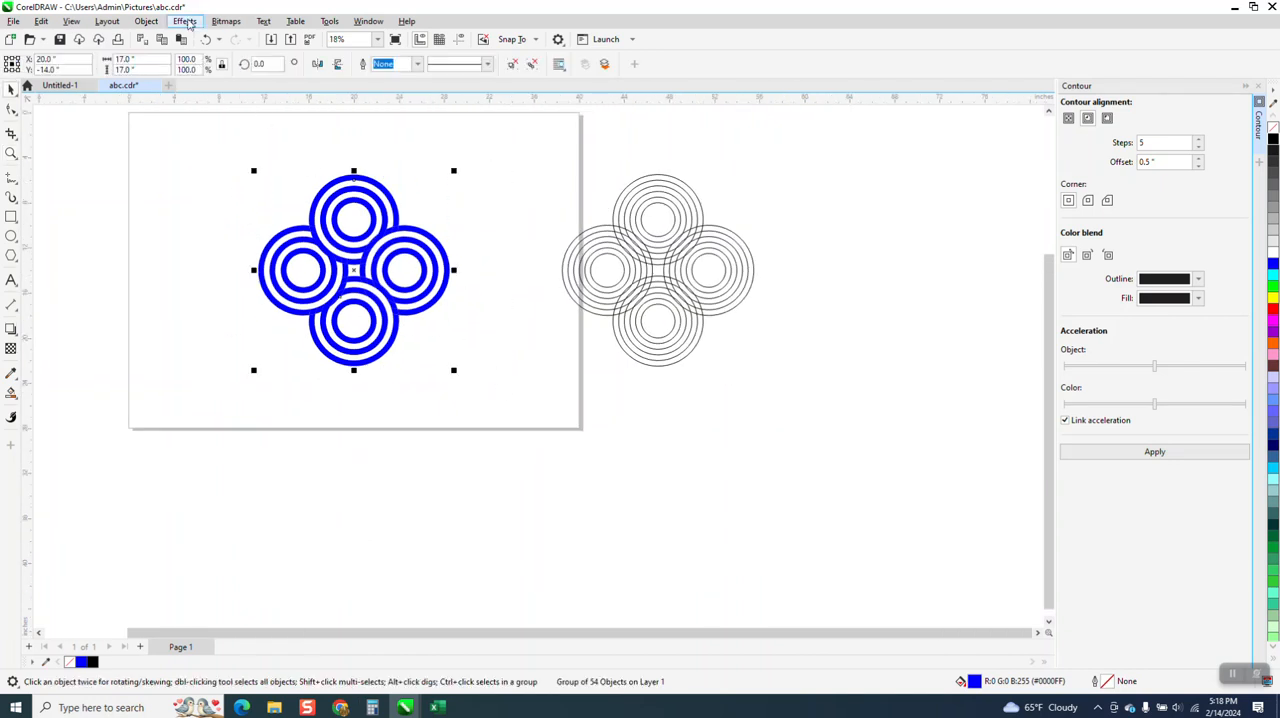
pyautogui.click(146, 21)
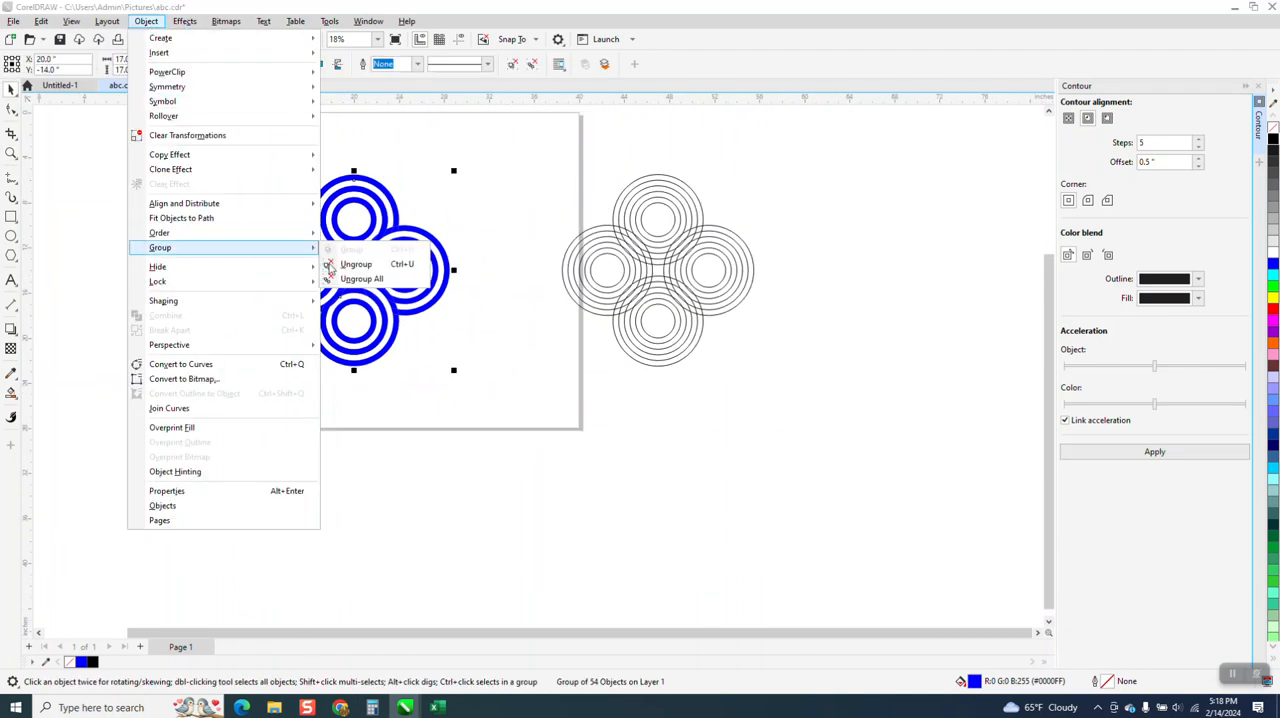
pyautogui.click(362, 278)
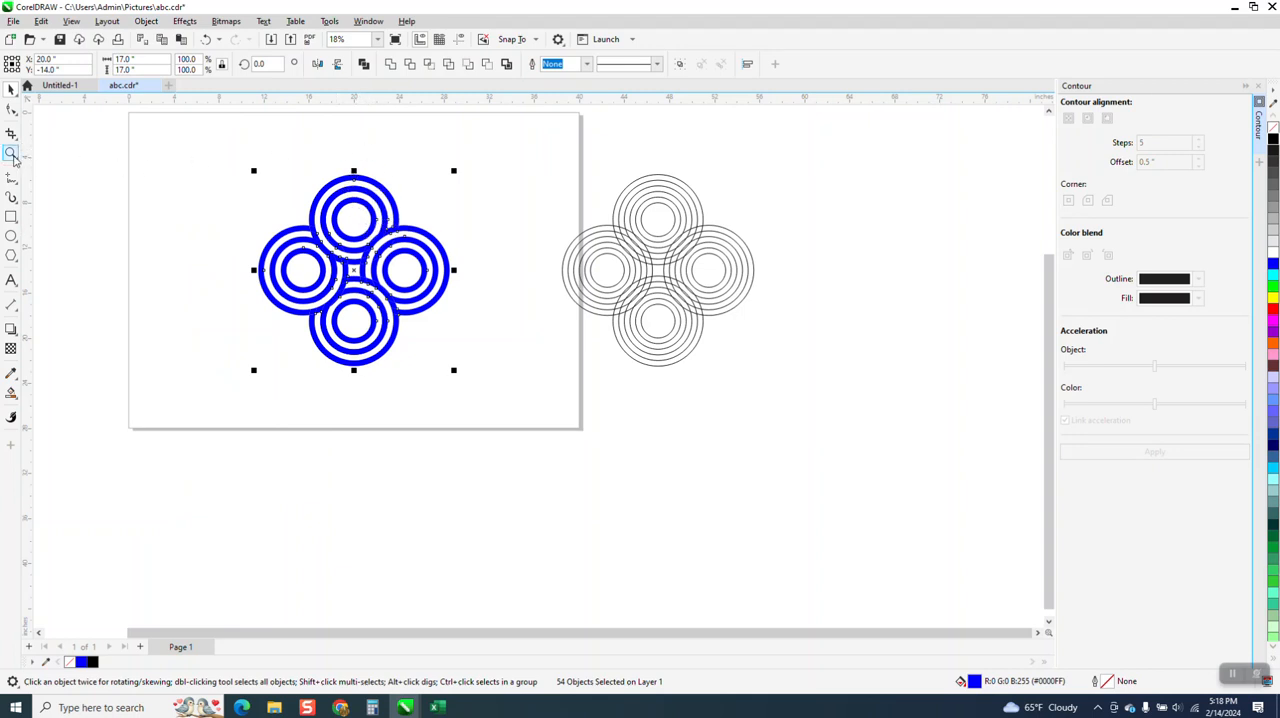
pyautogui.click(12, 152)
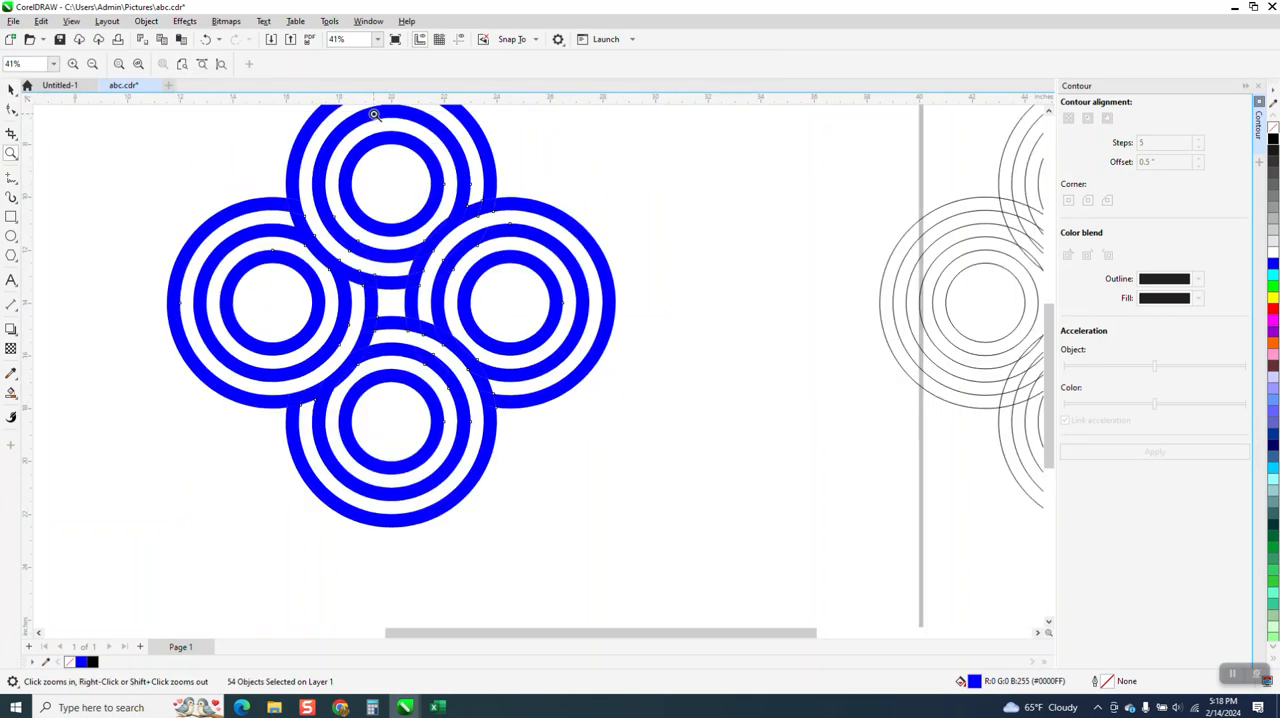
pyautogui.moveTo(390, 183)
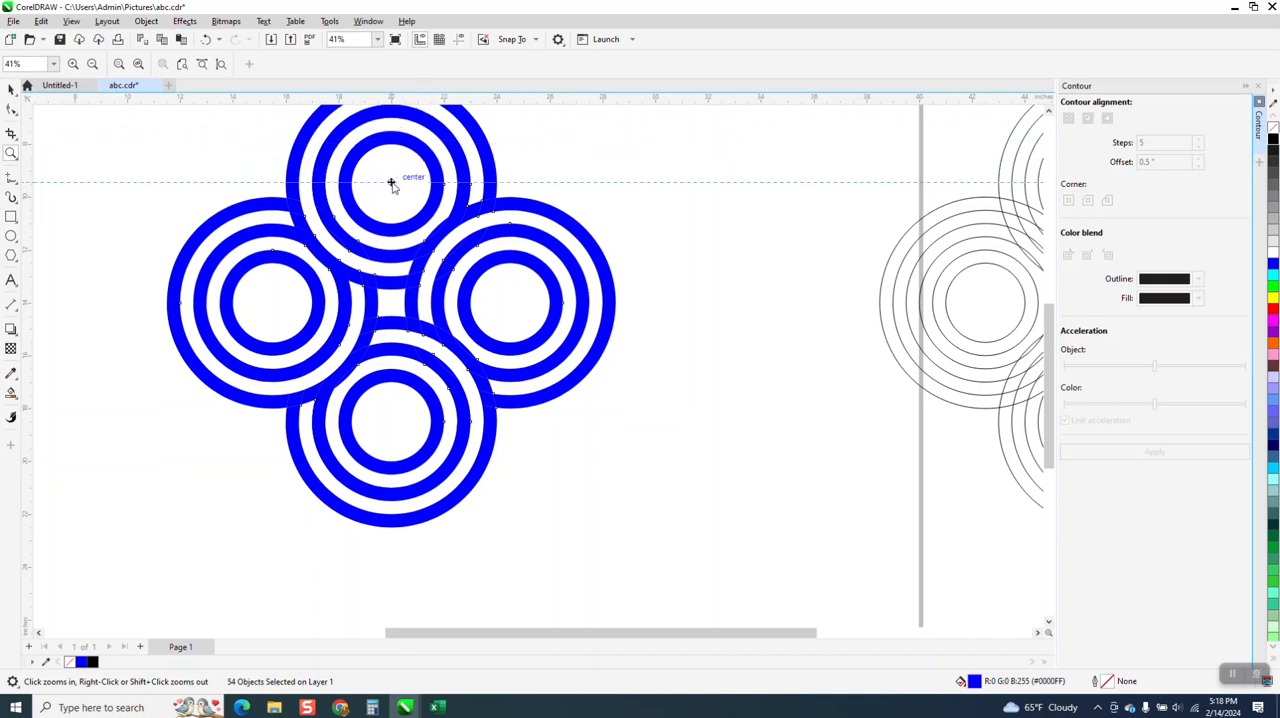
# Step: Drag a horizontal guideline to snap through the top ring set's centre
pyautogui.click(458, 39)
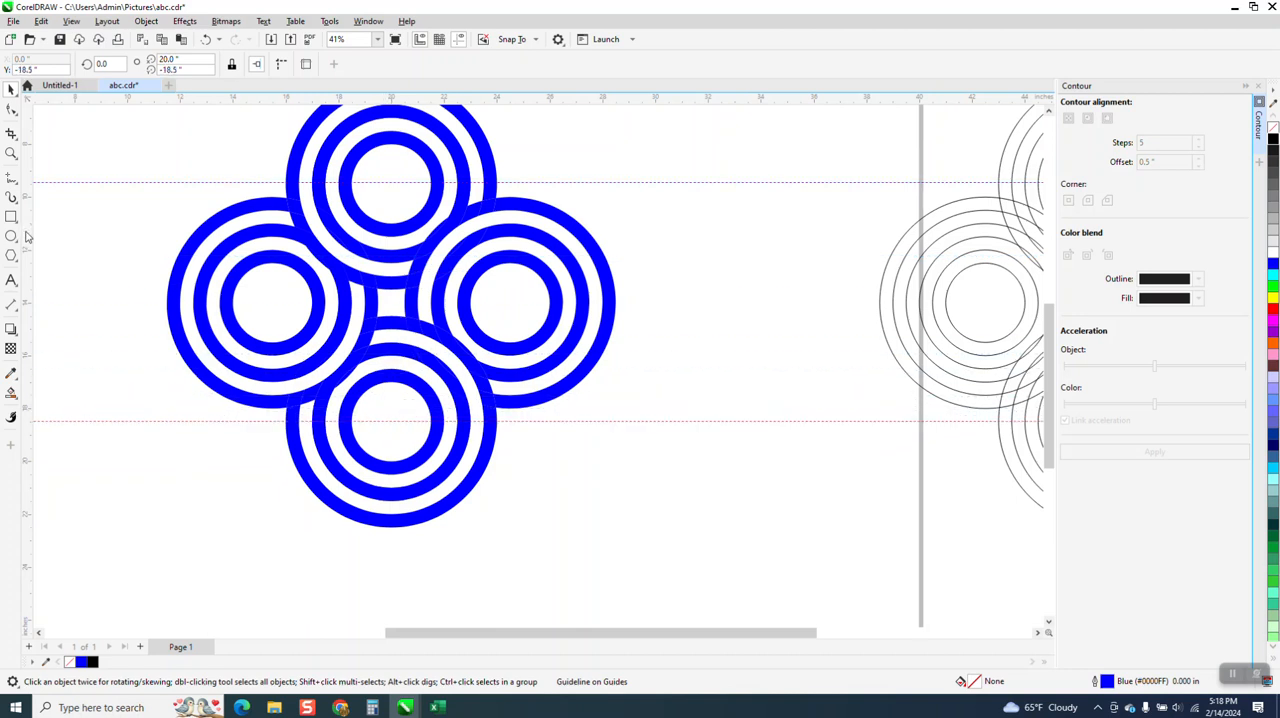
pyautogui.moveTo(511, 301)
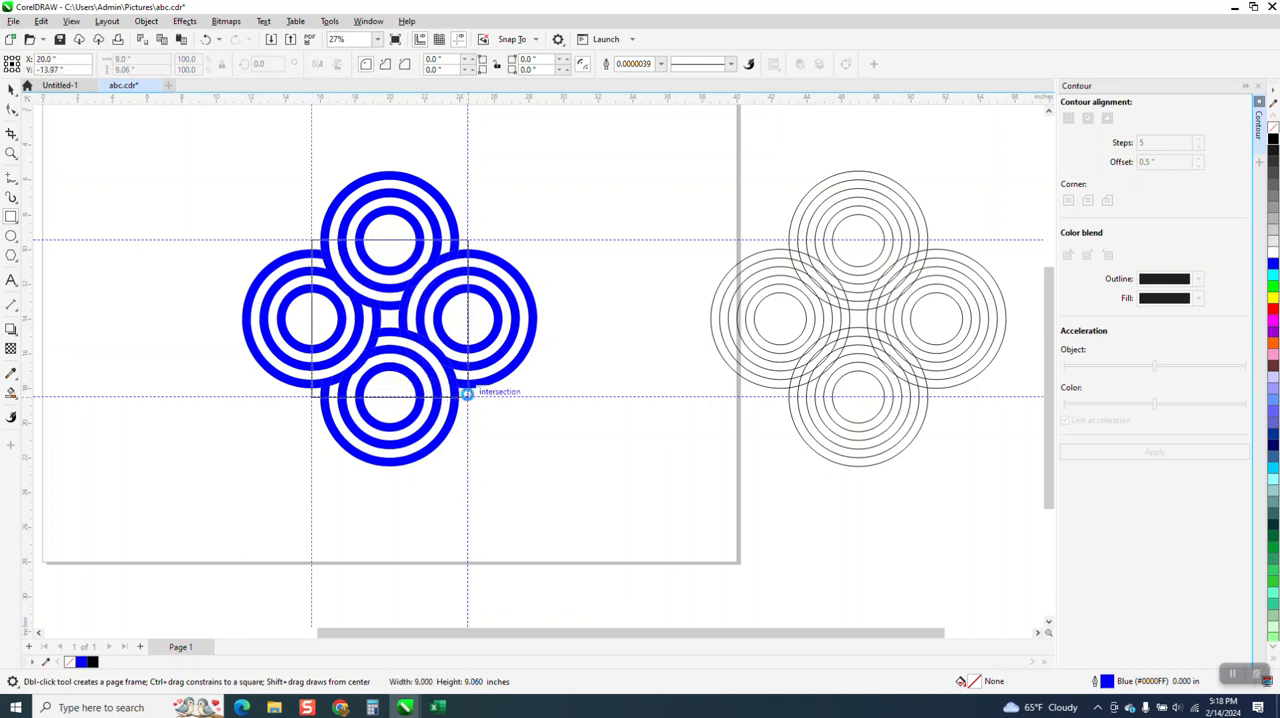
# Step: Intersect the rings with the square between the guidelines and confirm a 2.0 × 2.0 in tile
pyautogui.click(390, 318)
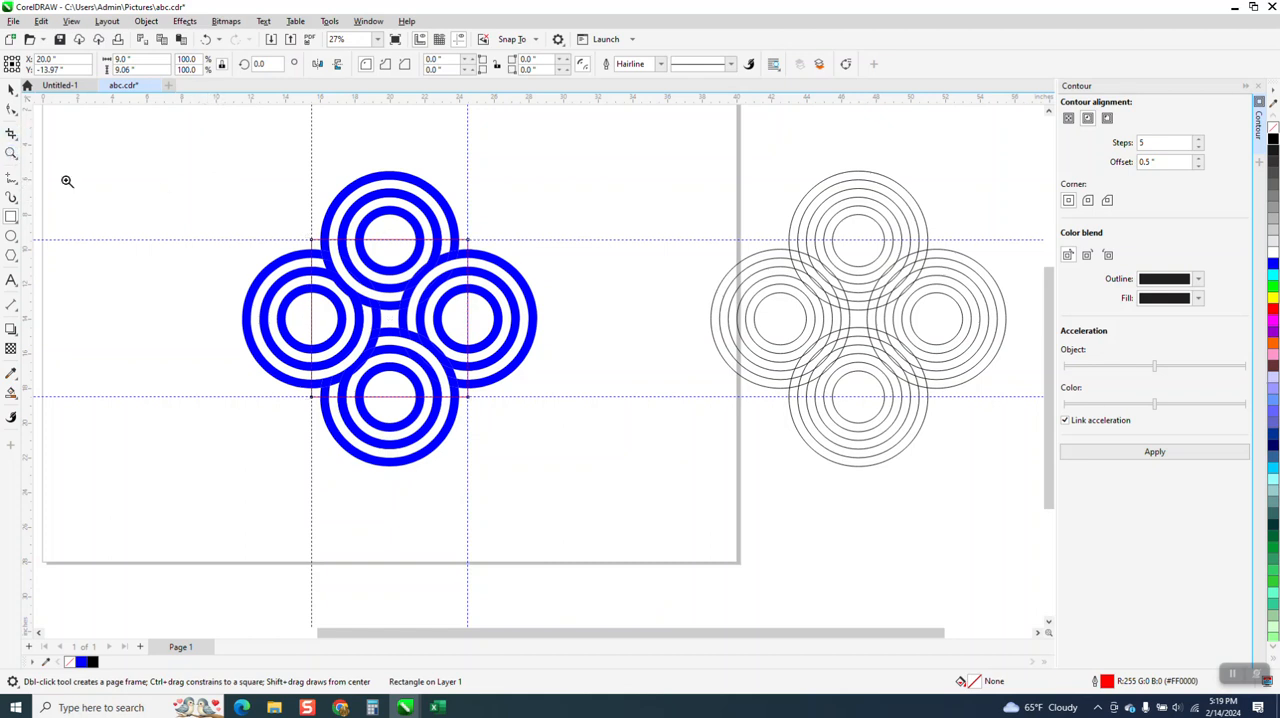
pyautogui.click(468, 330)
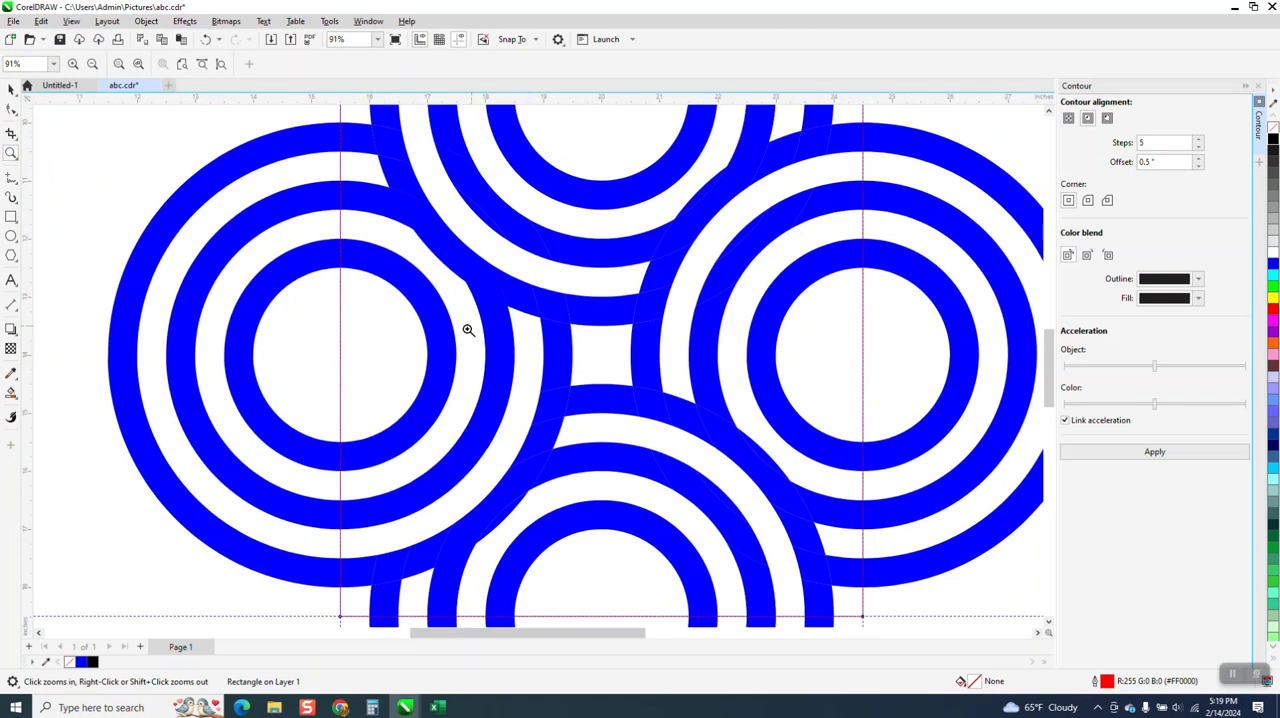
pyautogui.rightClick(468, 330)
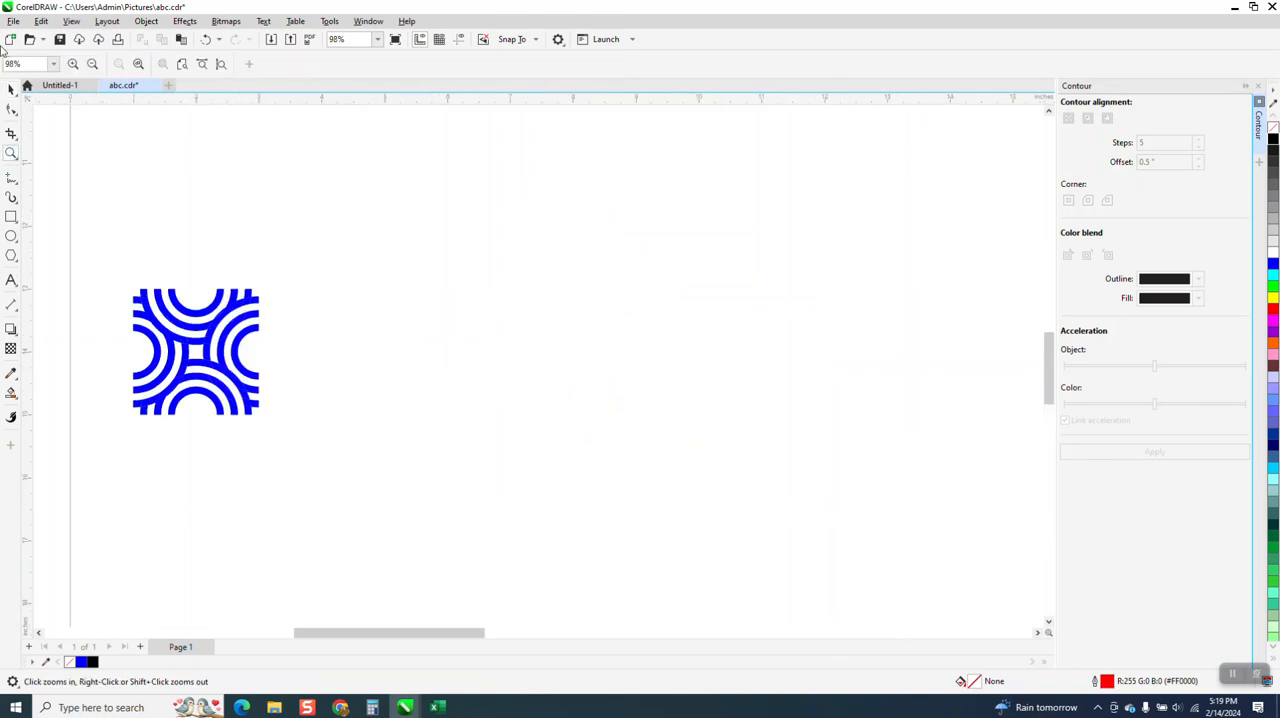
pyautogui.click(195, 352)
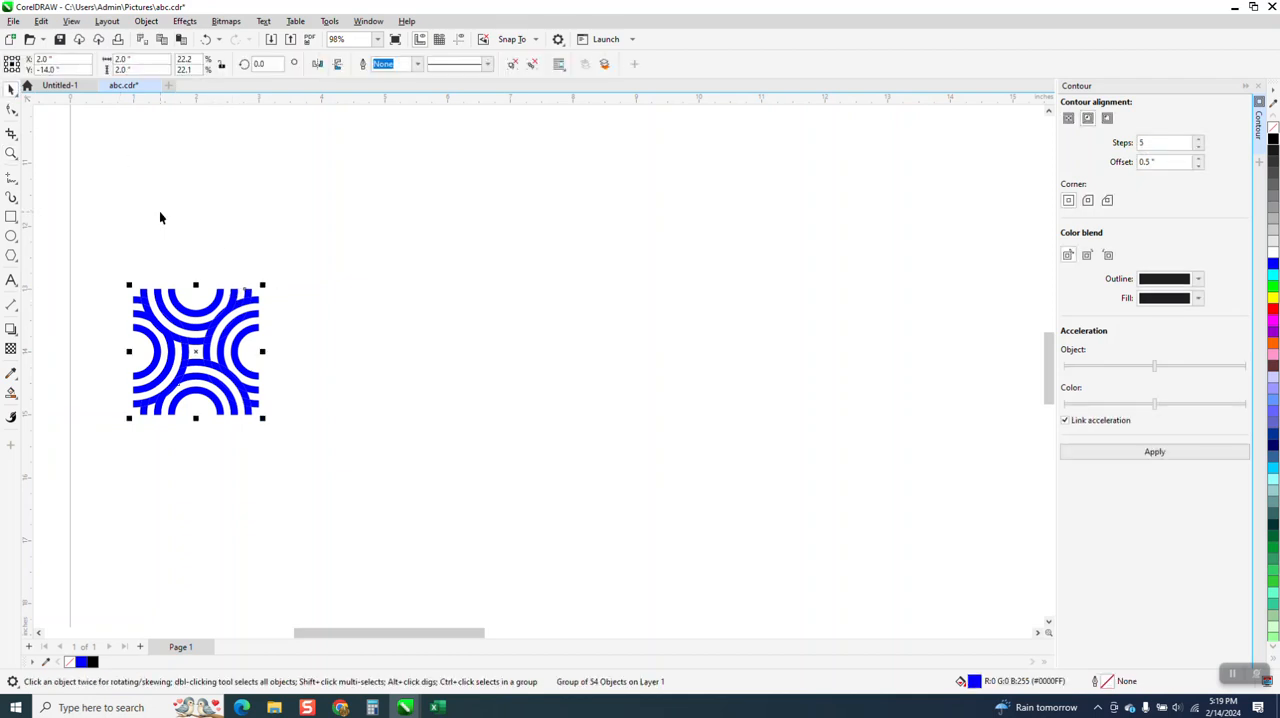